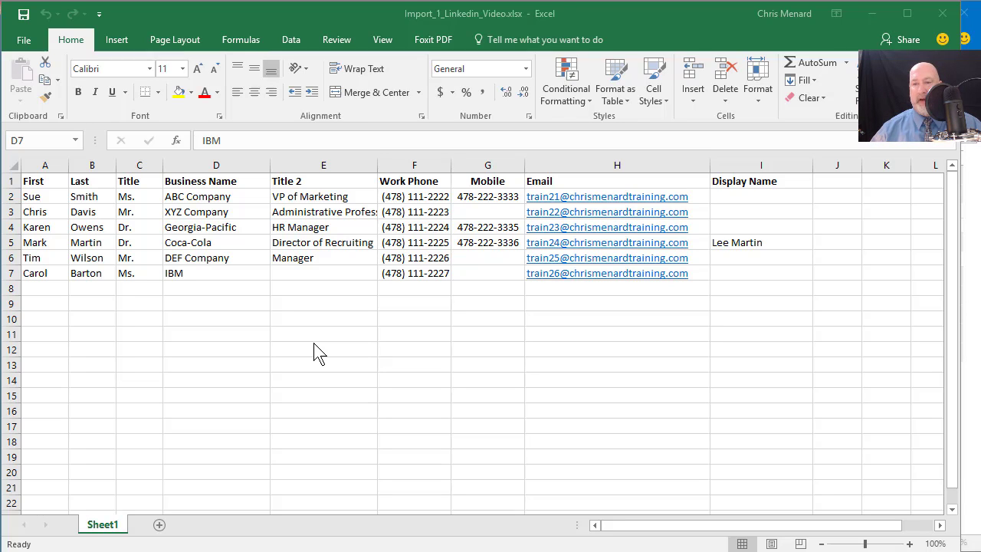
{"action": "mouse_move", "coordinate": [275, 331]}
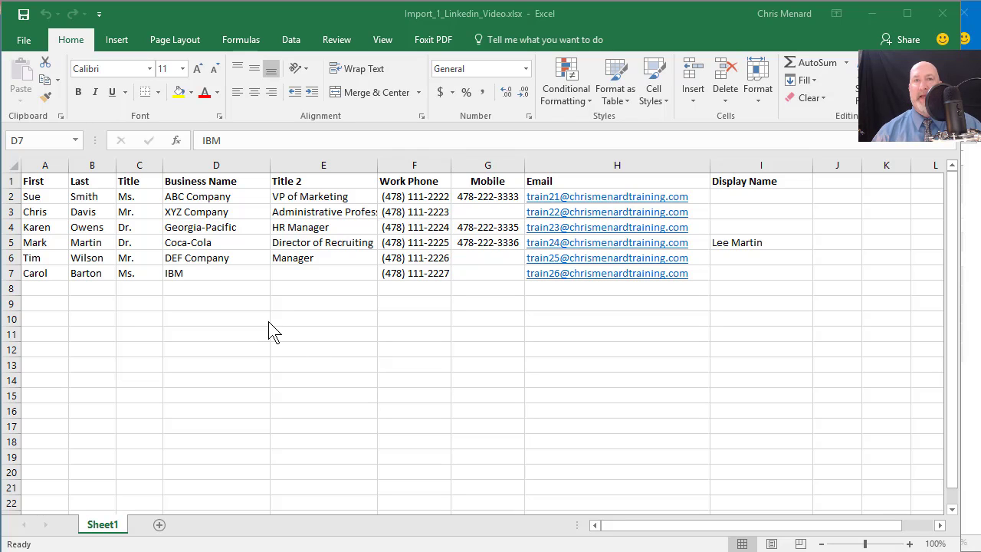
{"action": "mouse_move", "coordinate": [288, 328]}
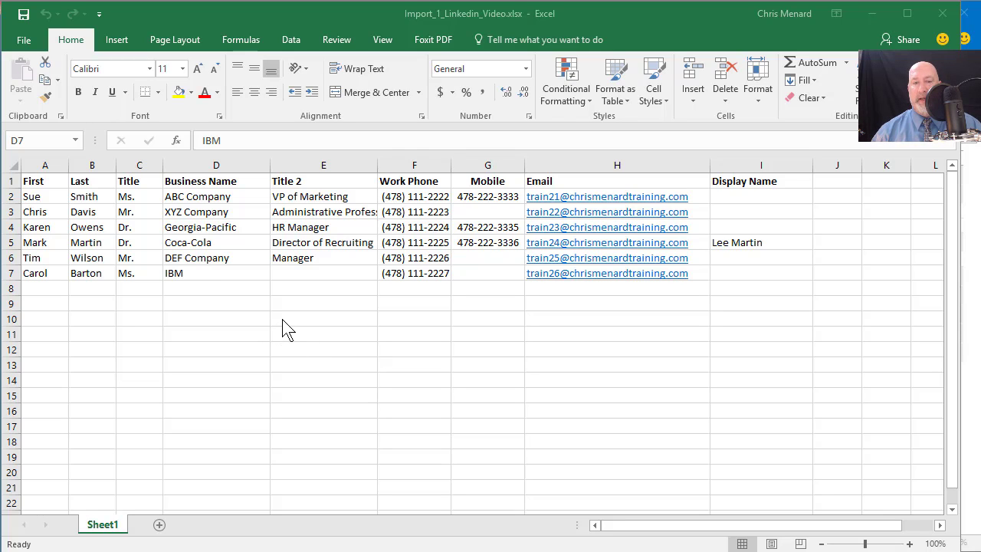
{"action": "mouse_move", "coordinate": [365, 316]}
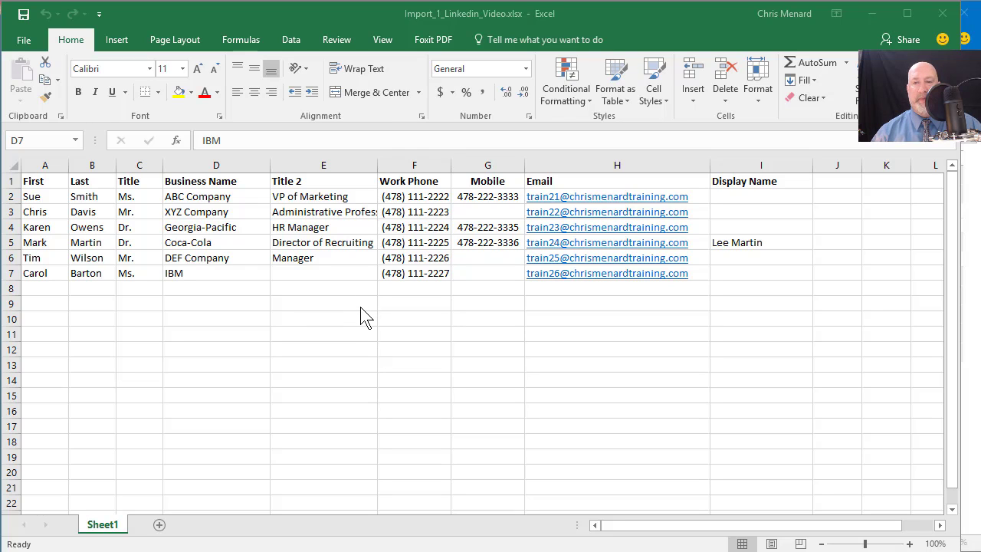
{"action": "mouse_move", "coordinate": [393, 316]}
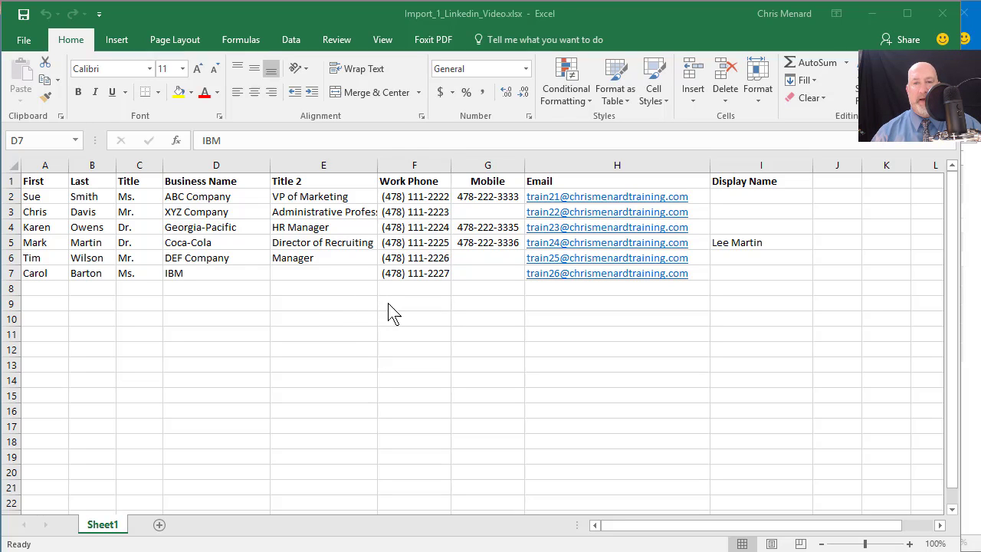
{"action": "mouse_move", "coordinate": [377, 309]}
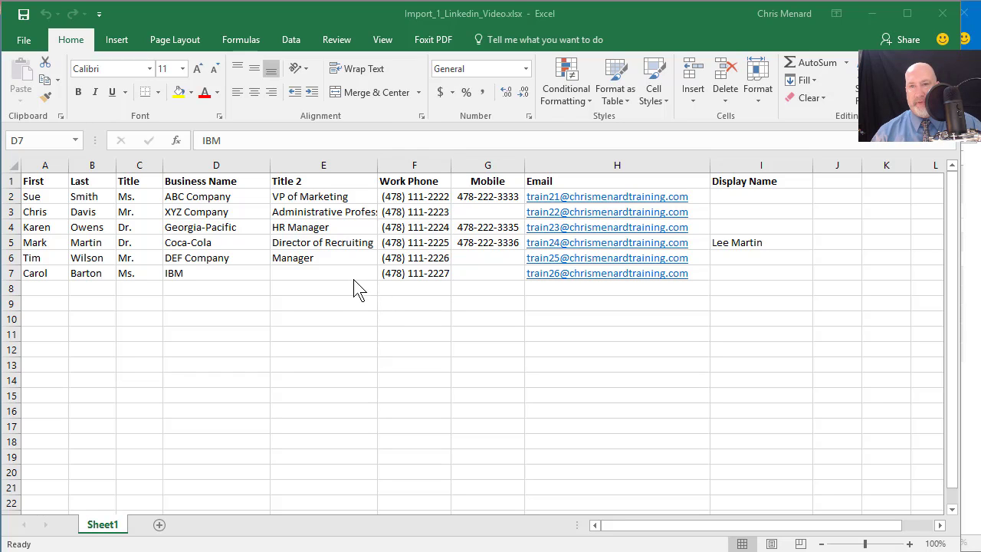
{"action": "mouse_move", "coordinate": [197, 84]}
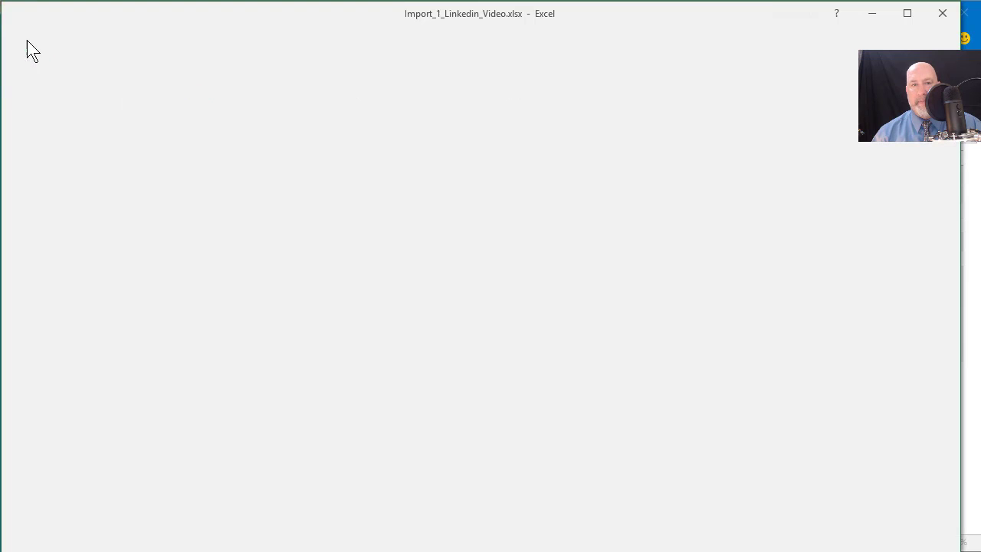
Save the contact list as a CSV (Comma delimited) file named 'Web import' on the Desktop
{"action": "left_click", "coordinate": [37, 191]}
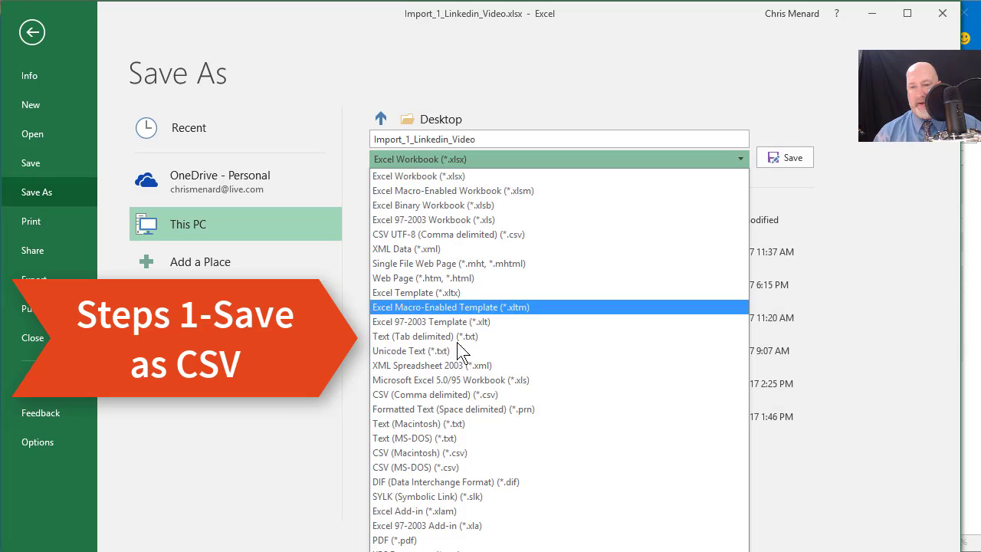
{"action": "left_click", "coordinate": [435, 394]}
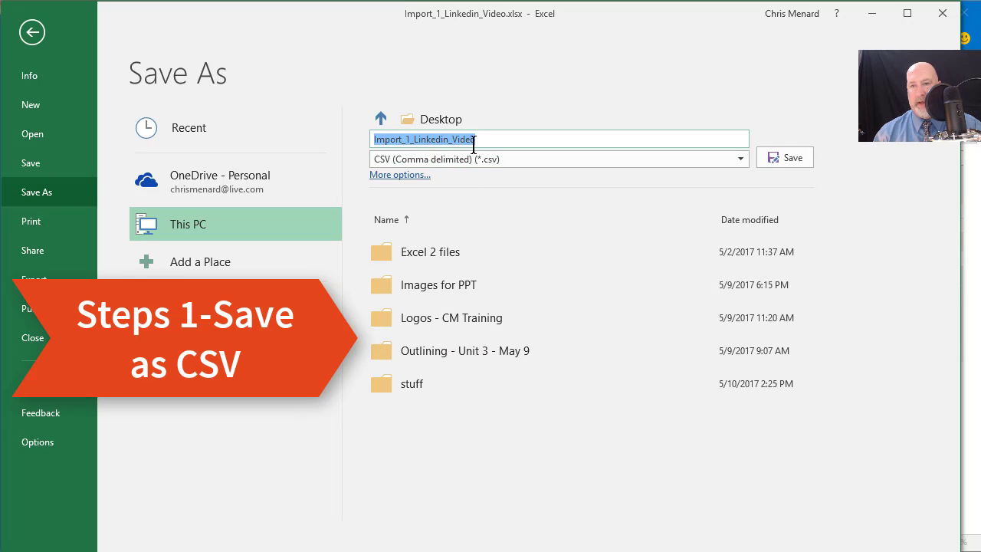
{"action": "type", "text": "Web"}
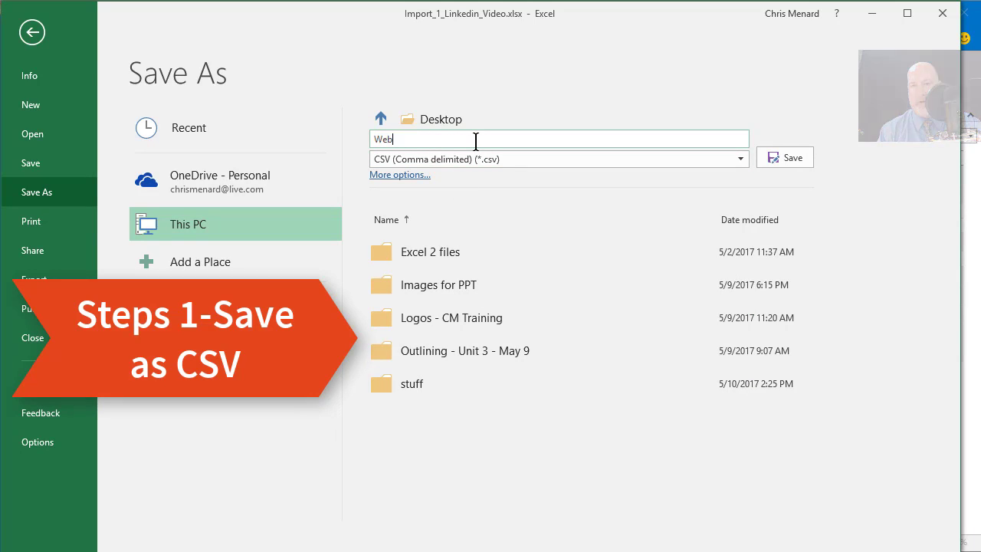
{"action": "type", "text": "import"}
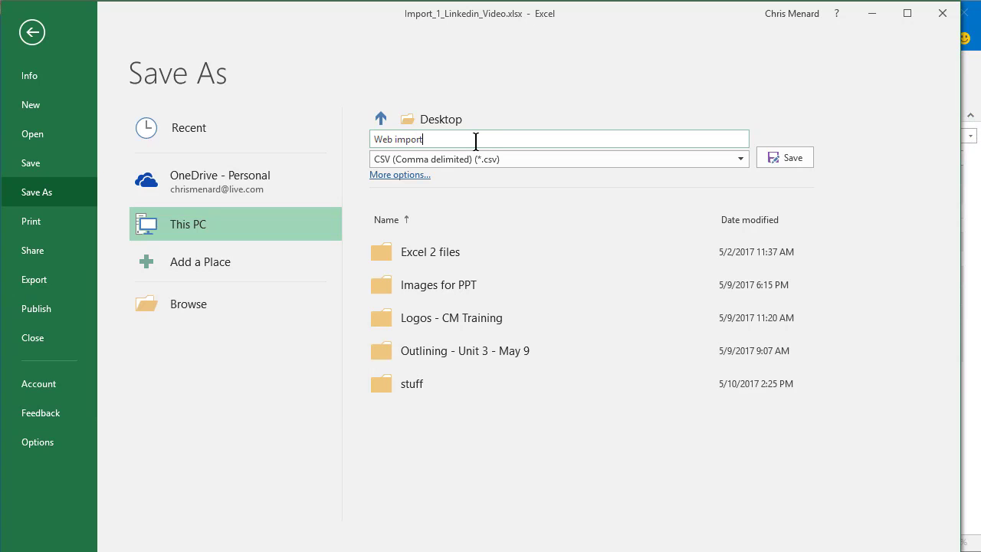
{"action": "left_click", "coordinate": [785, 156]}
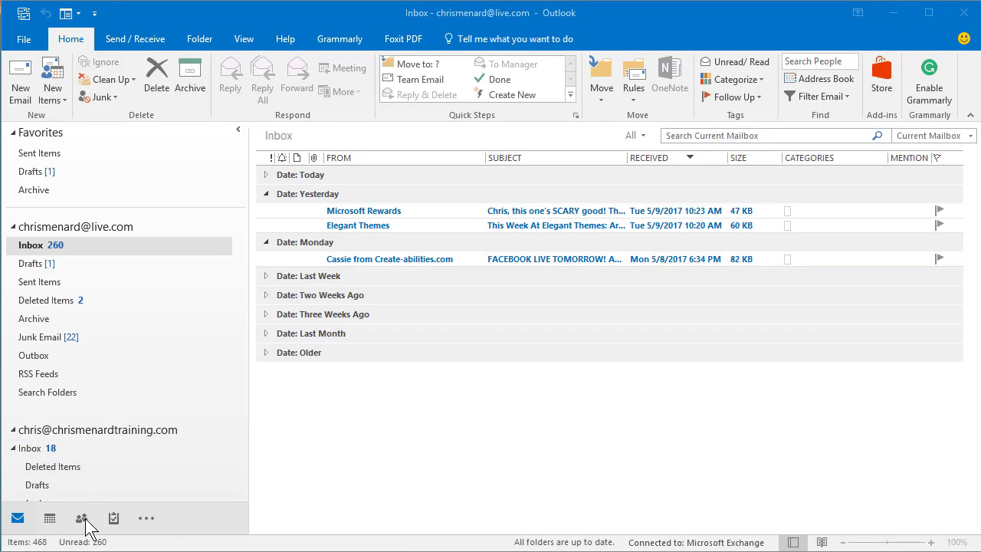
{"action": "mouse_move", "coordinate": [83, 525]}
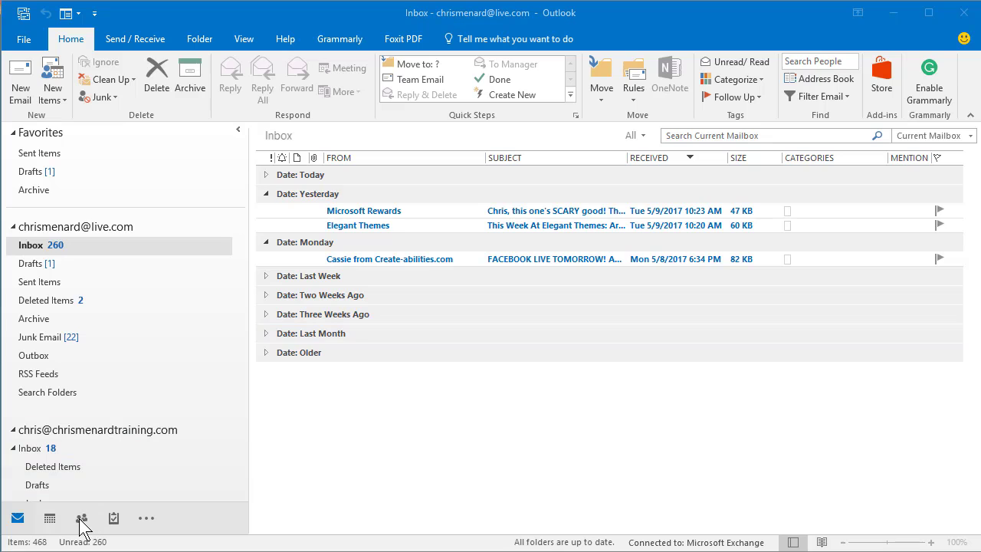
Switch from the Inbox to the empty Contacts folder in Business Card view
{"action": "left_click", "coordinate": [81, 518]}
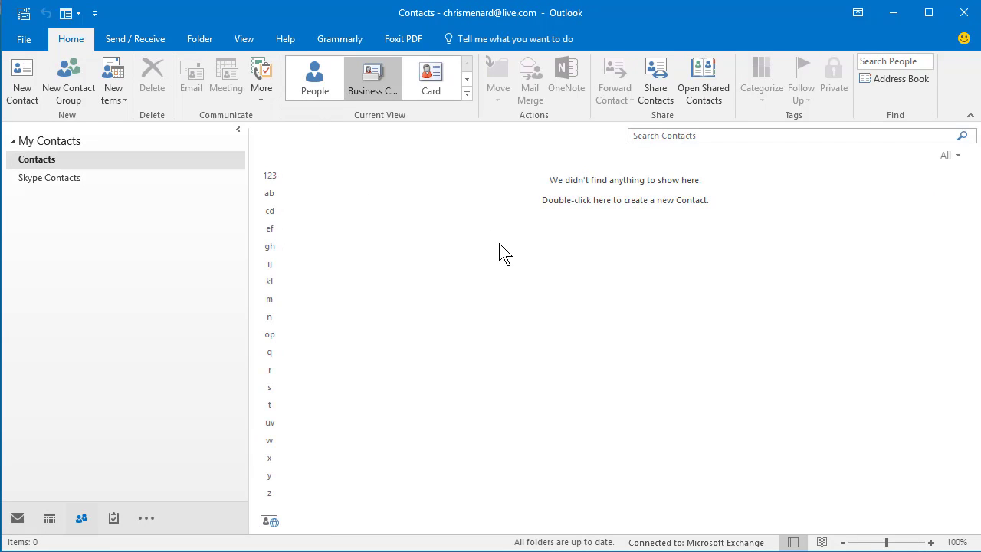
{"action": "mouse_move", "coordinate": [468, 233]}
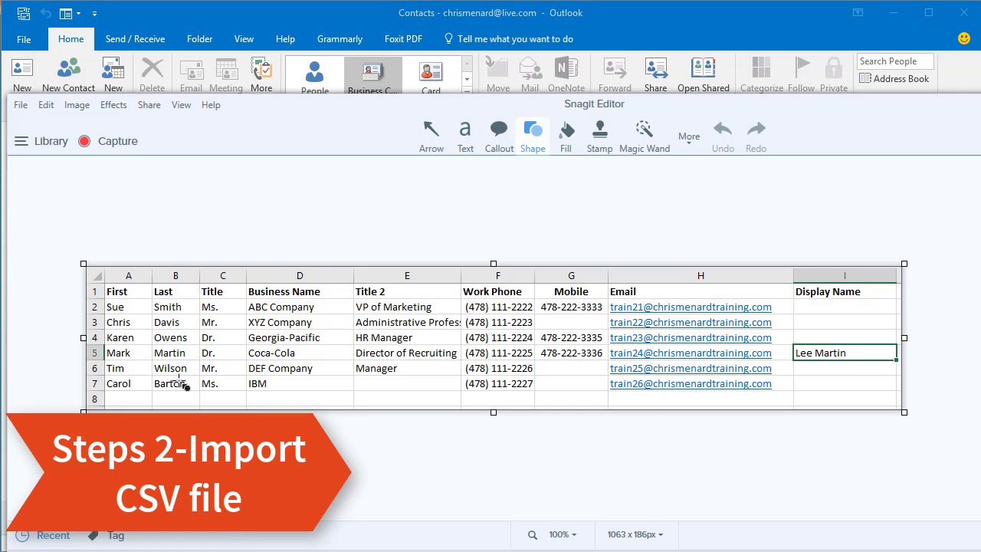
{"action": "mouse_move", "coordinate": [877, 252]}
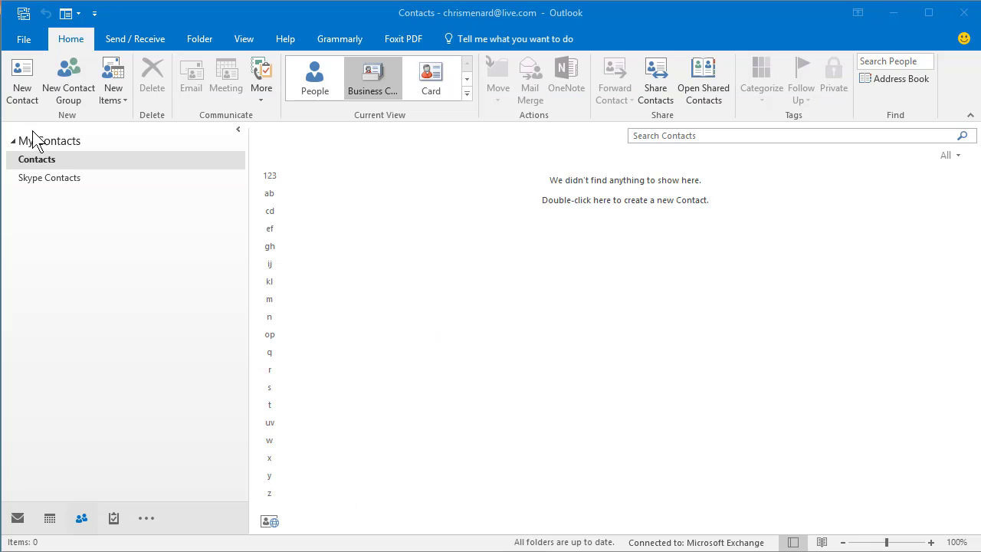
{"action": "mouse_move", "coordinate": [24, 40]}
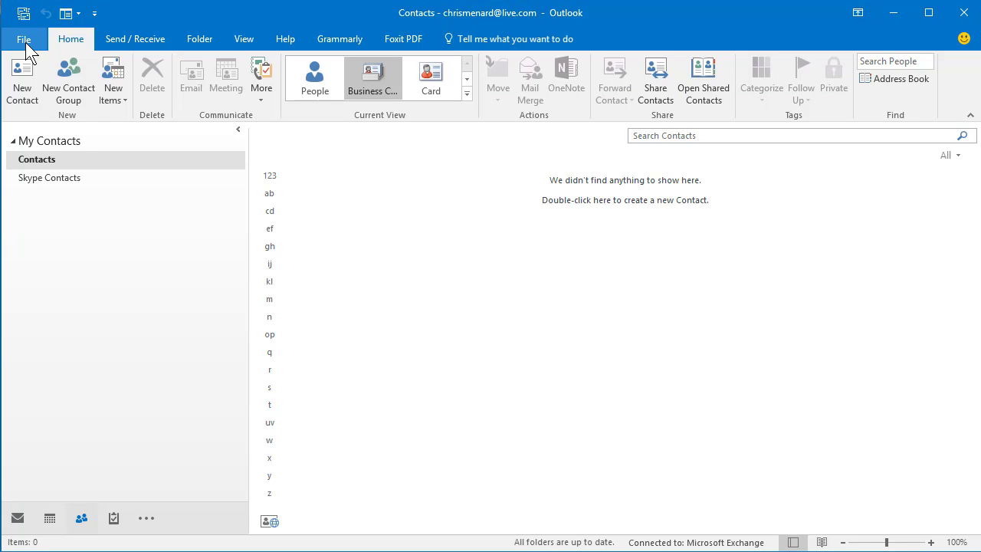
Start the Import/Export wizard to import a Comma Separated Values file
{"action": "left_click", "coordinate": [24, 40]}
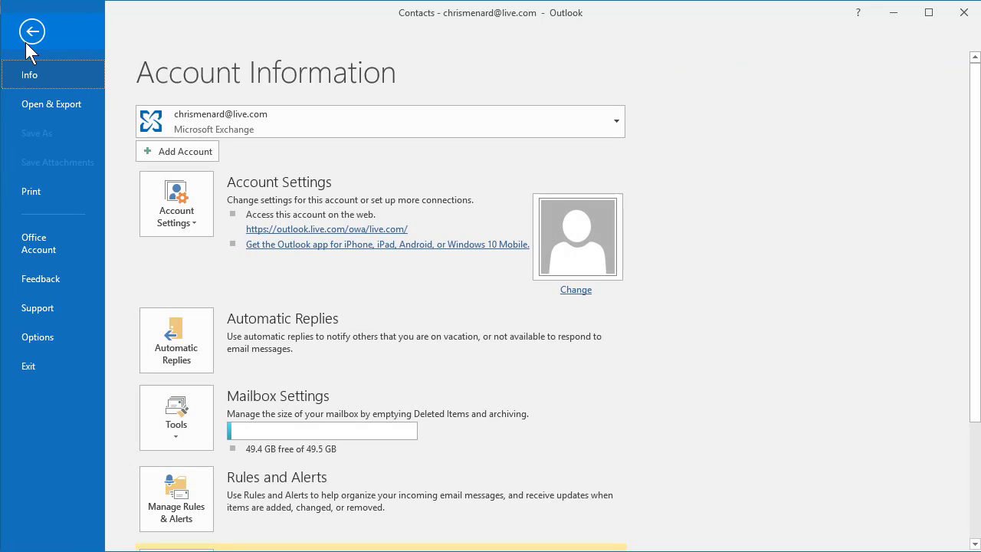
{"action": "left_click", "coordinate": [52, 104]}
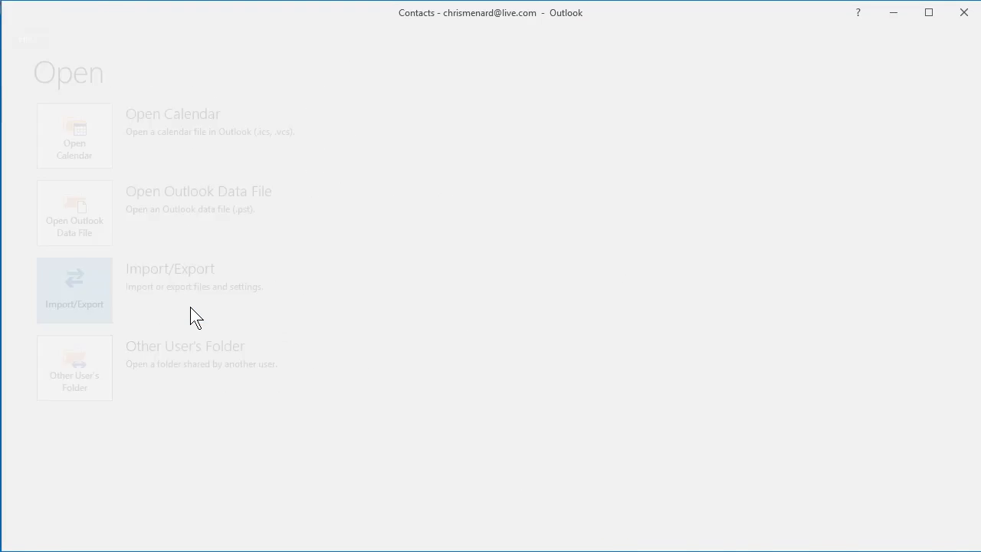
{"action": "left_click", "coordinate": [74, 291]}
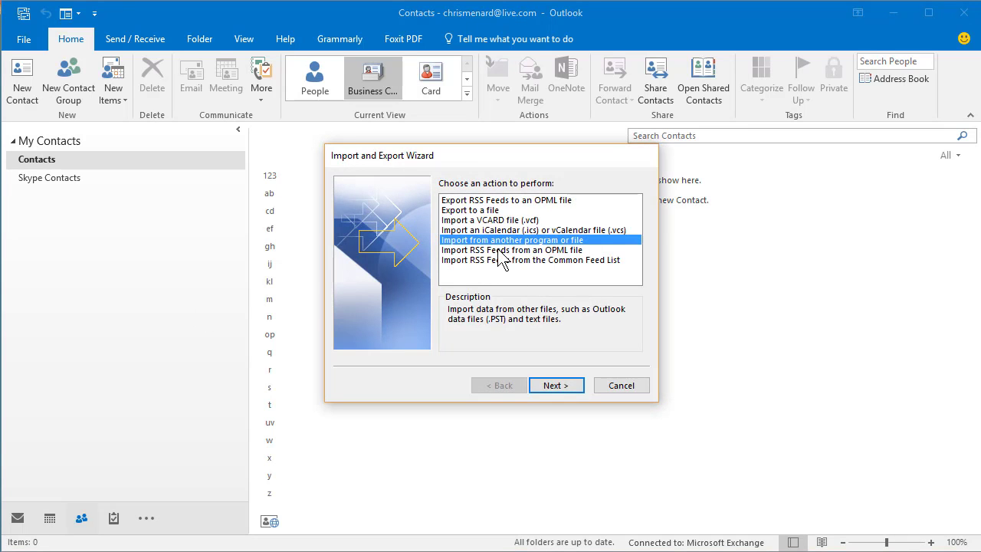
{"action": "mouse_move", "coordinate": [557, 385]}
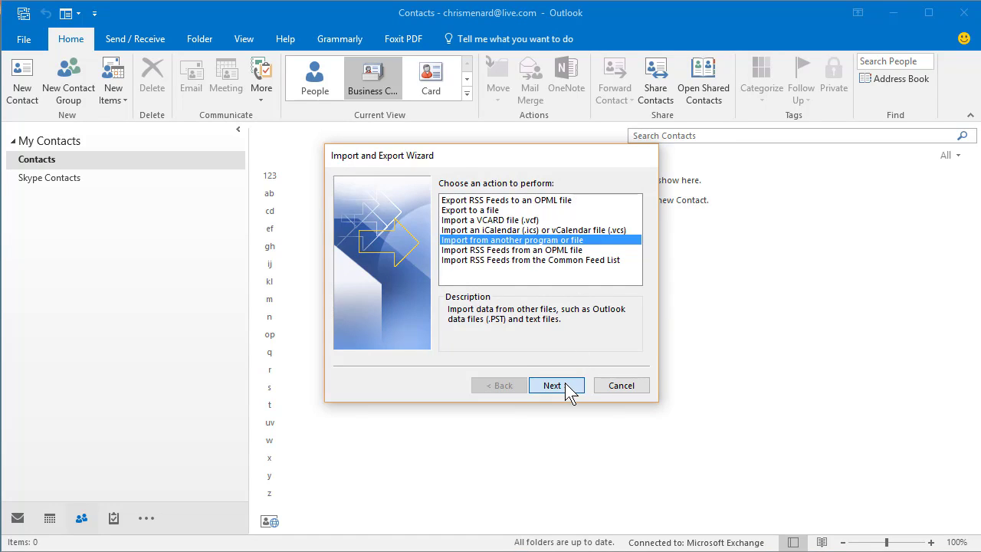
{"action": "left_click", "coordinate": [552, 385]}
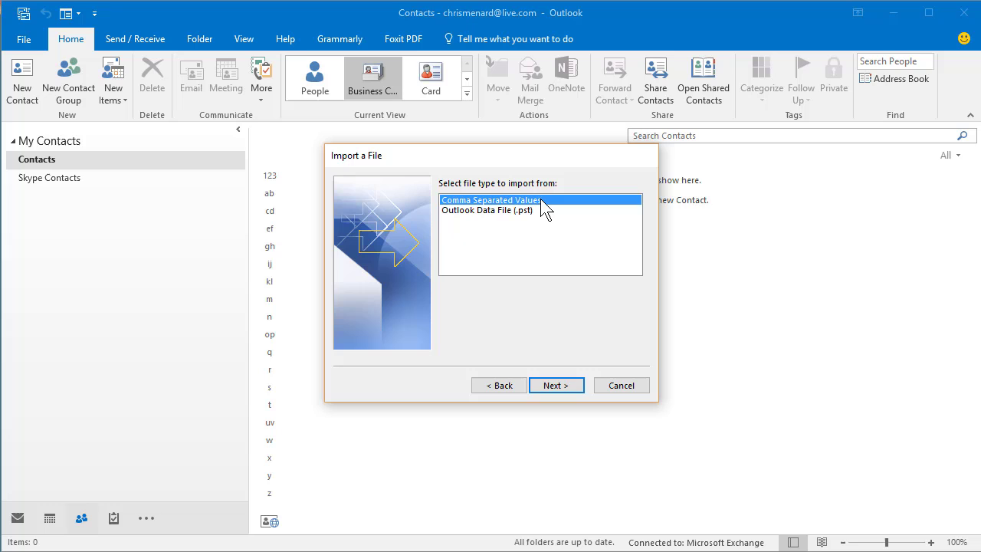
{"action": "mouse_move", "coordinate": [558, 385]}
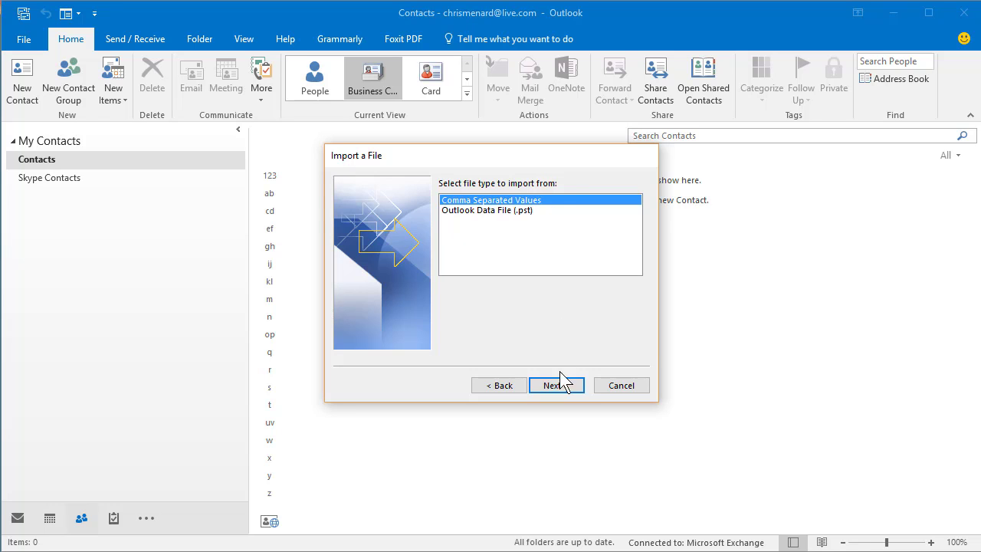
{"action": "left_click", "coordinate": [555, 385]}
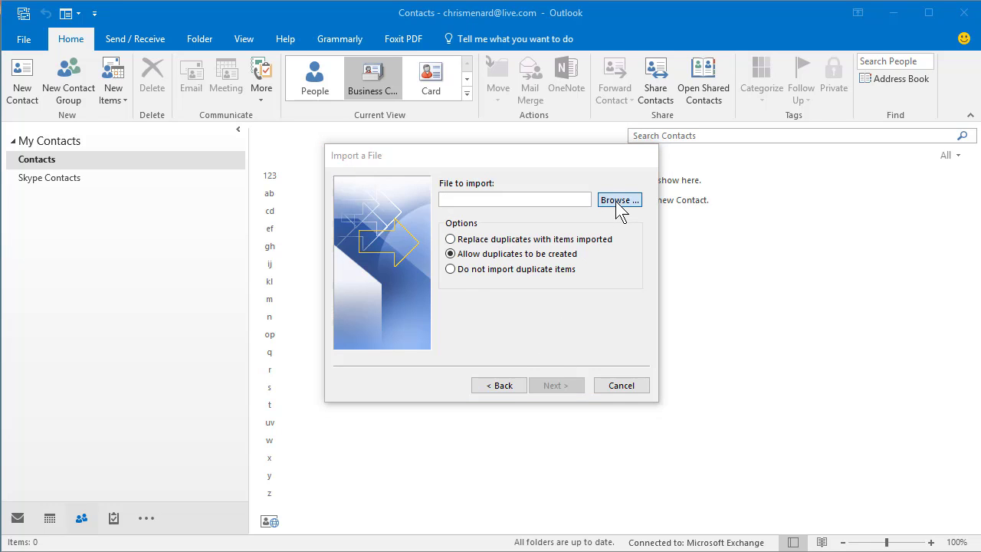
Choose Web import.csv from the Desktop as the import source and continue to the destination folder
{"action": "left_click", "coordinate": [618, 199]}
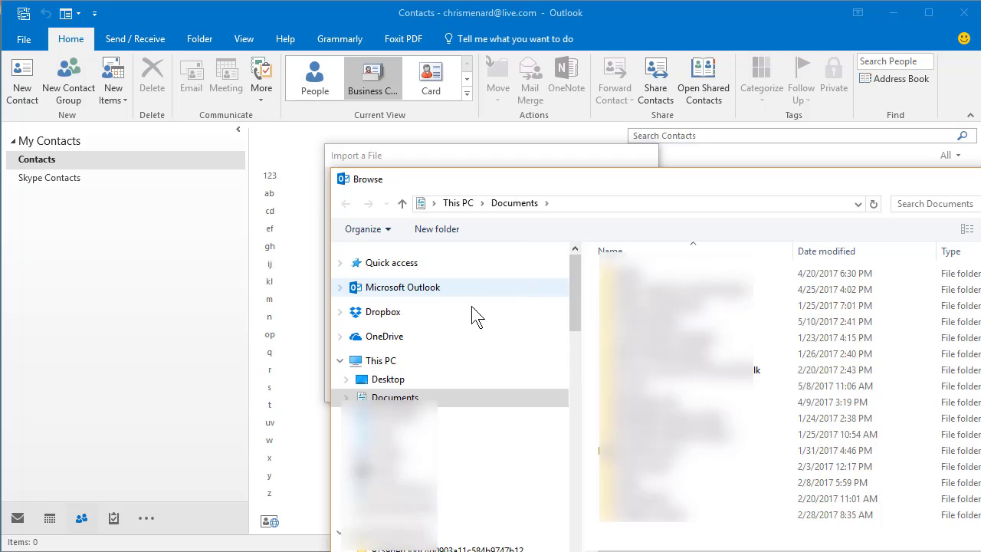
{"action": "left_click", "coordinate": [387, 379]}
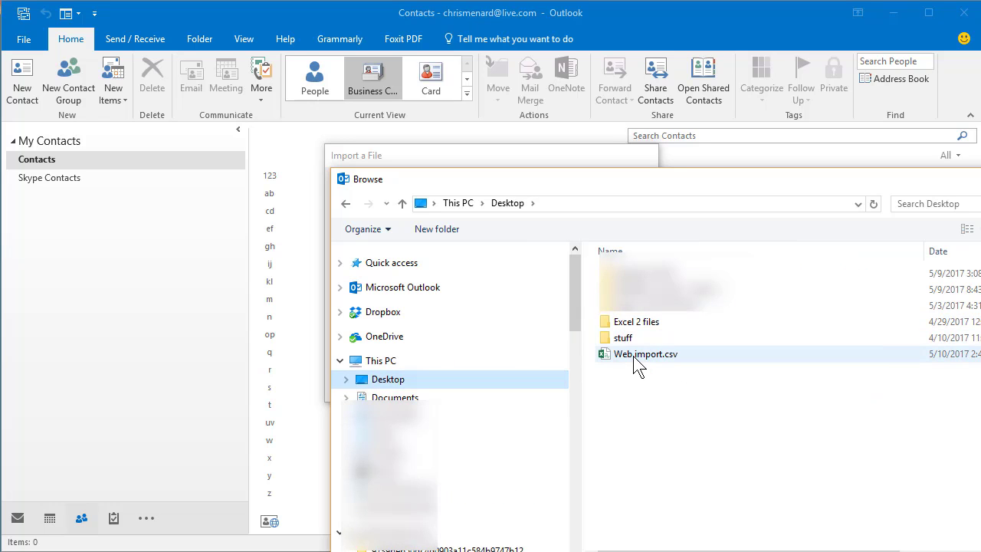
{"action": "double_click", "coordinate": [646, 353]}
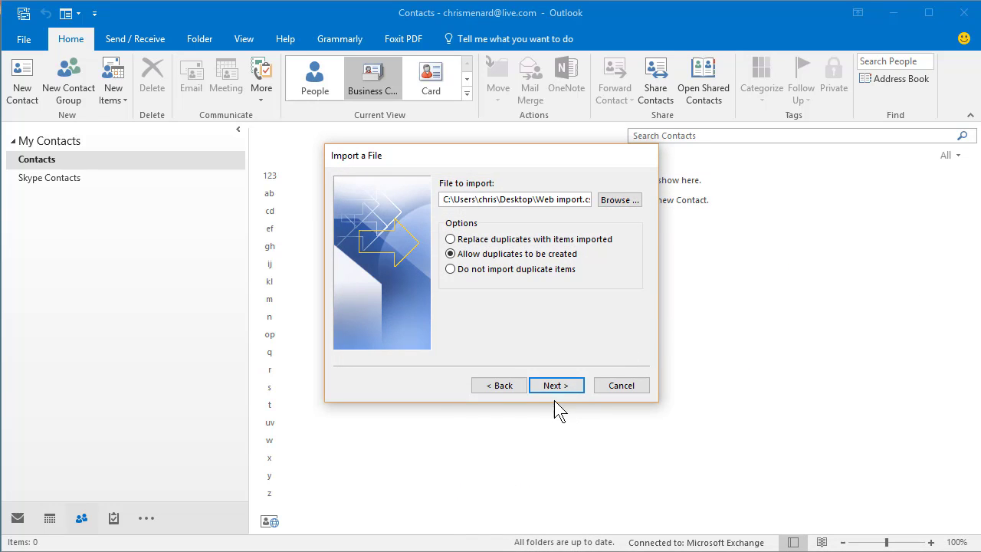
{"action": "left_click", "coordinate": [555, 385]}
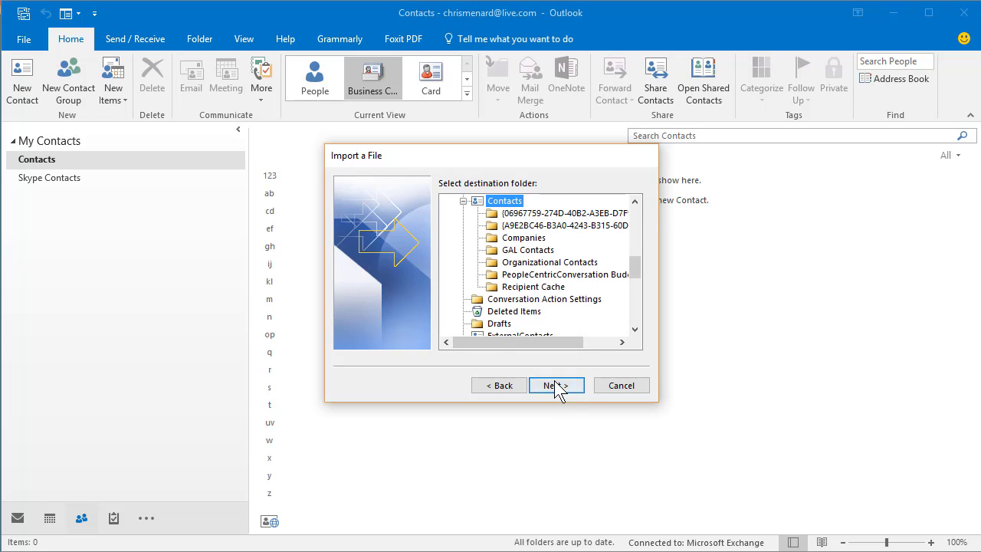
Continue to the import summary and bring up Map Custom Fields for Web import.csv
{"action": "left_click", "coordinate": [556, 385]}
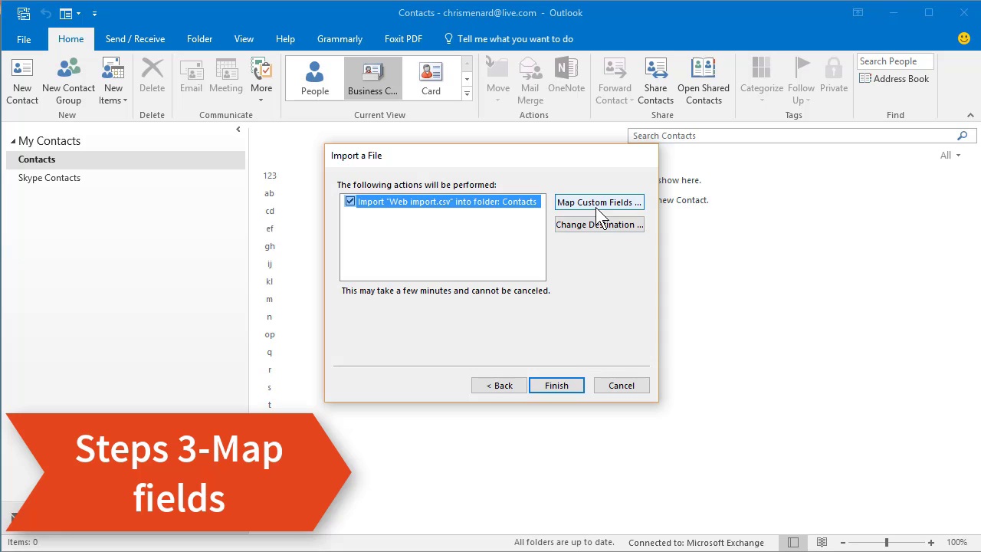
{"action": "mouse_move", "coordinate": [558, 297]}
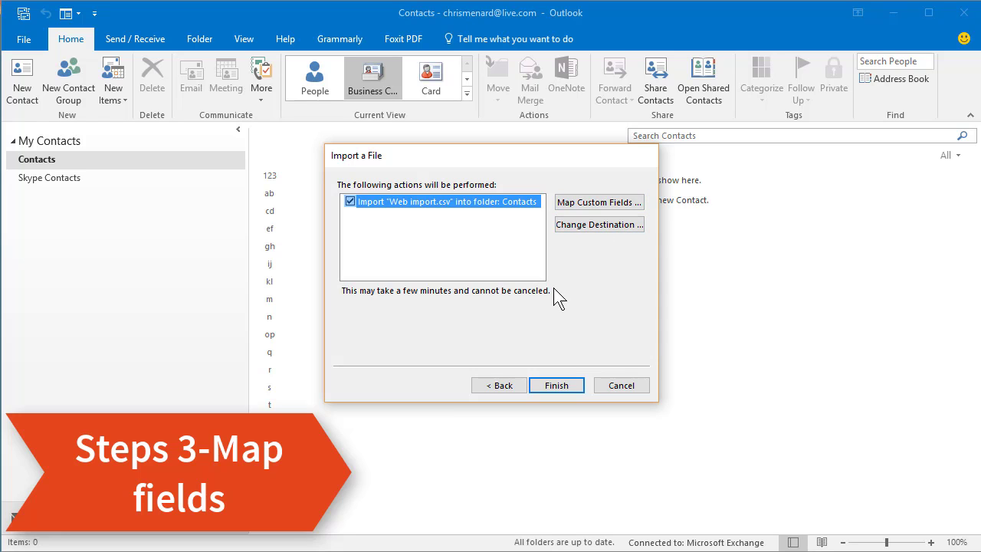
{"action": "mouse_move", "coordinate": [598, 203]}
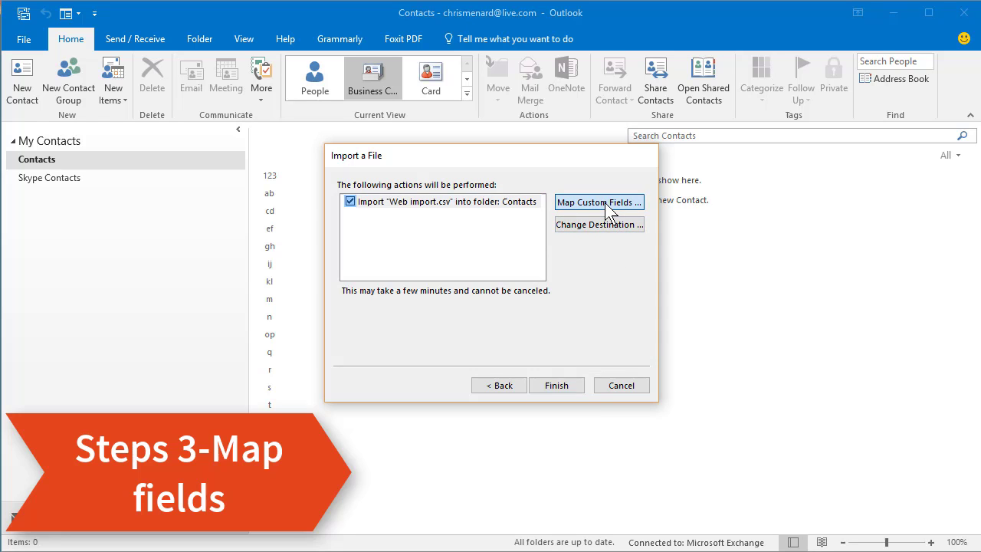
{"action": "left_click", "coordinate": [598, 202]}
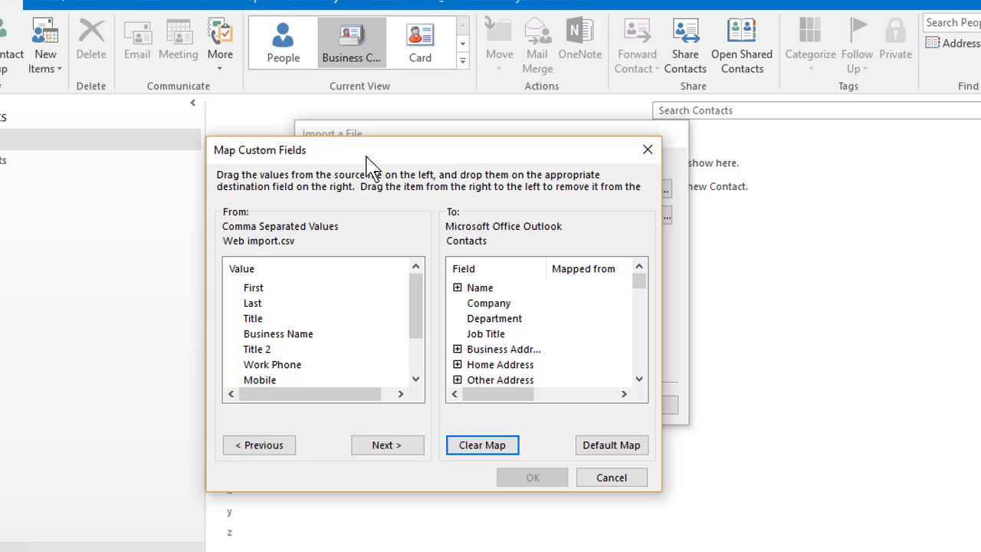
{"action": "mouse_move", "coordinate": [285, 349]}
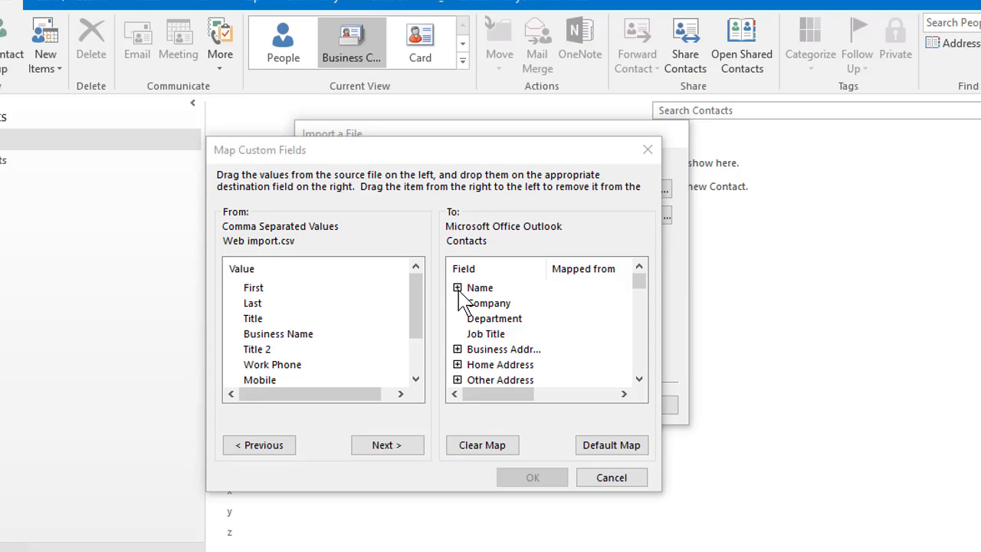
Map the CSV's First and Last columns to the First Name and Last Name fields
{"action": "left_click", "coordinate": [457, 288]}
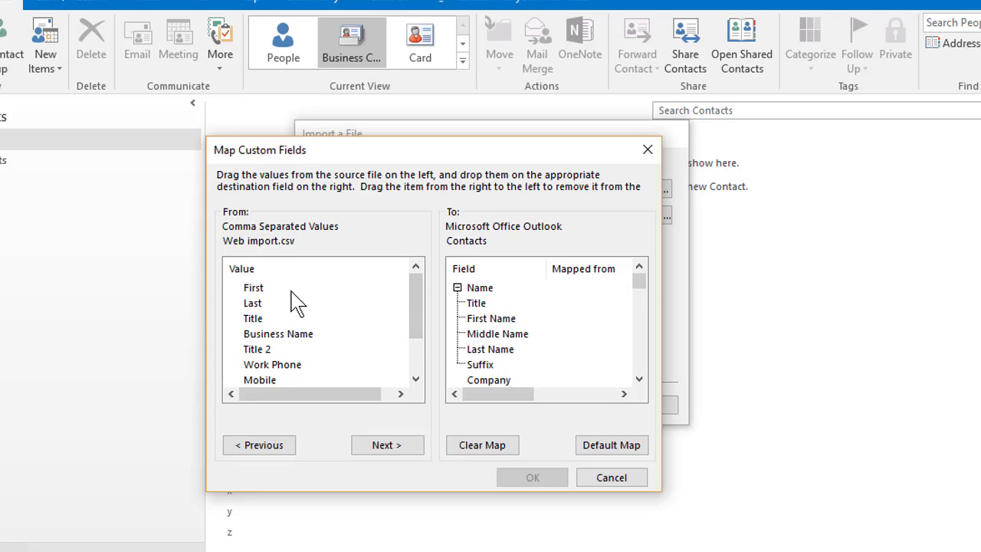
{"action": "mouse_move", "coordinate": [261, 294]}
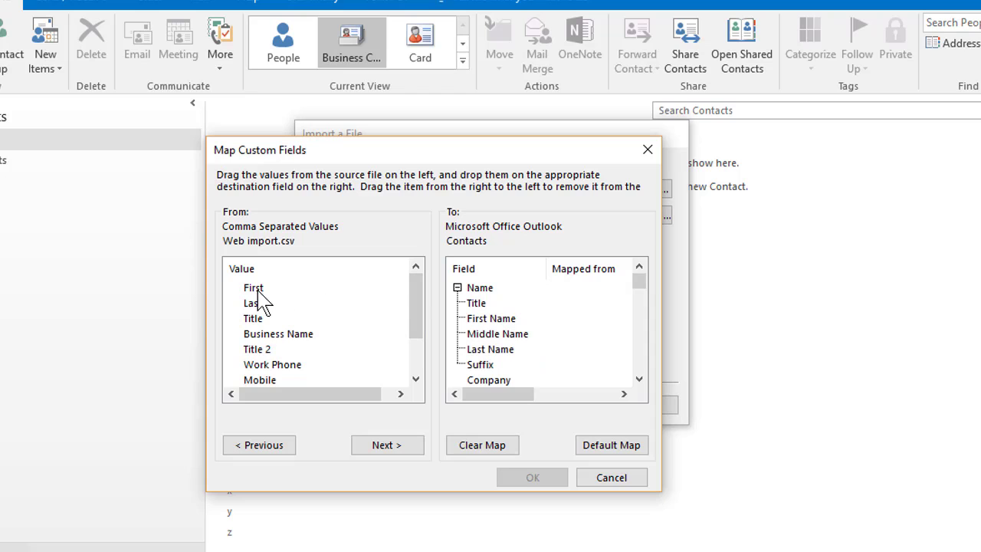
{"action": "left_click_drag", "start_coordinate": [255, 286], "coordinate": [491, 322]}
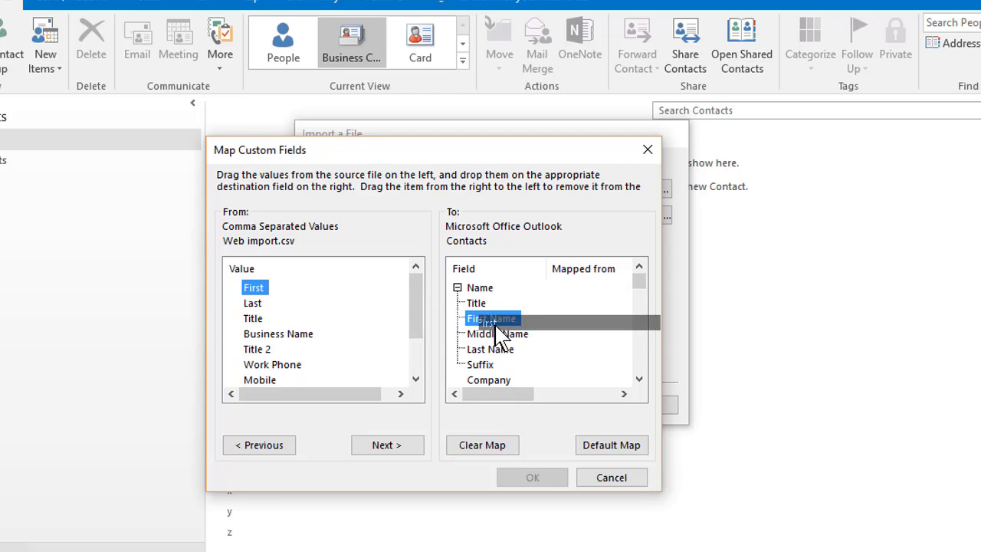
{"action": "left_click_drag", "start_coordinate": [255, 286], "coordinate": [490, 317]}
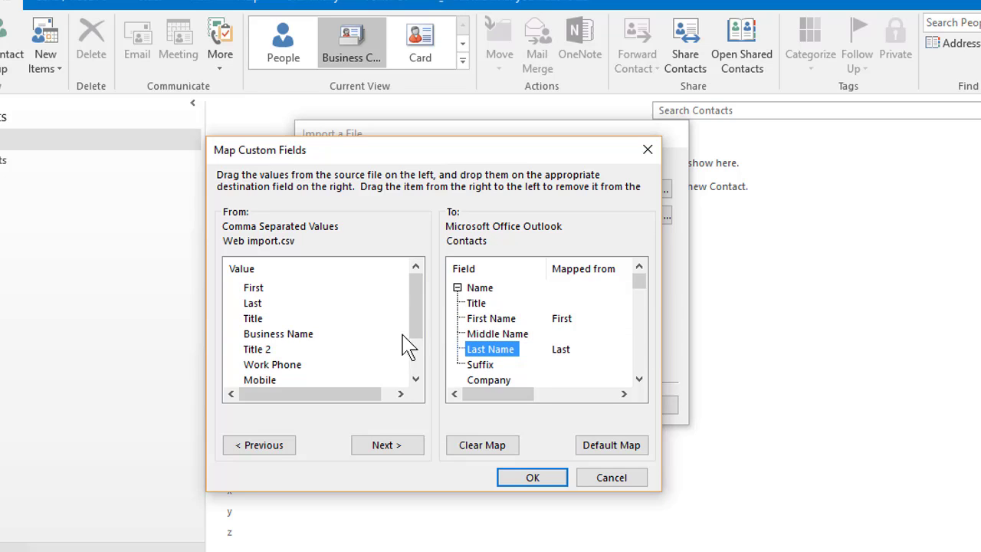
{"action": "mouse_move", "coordinate": [264, 331]}
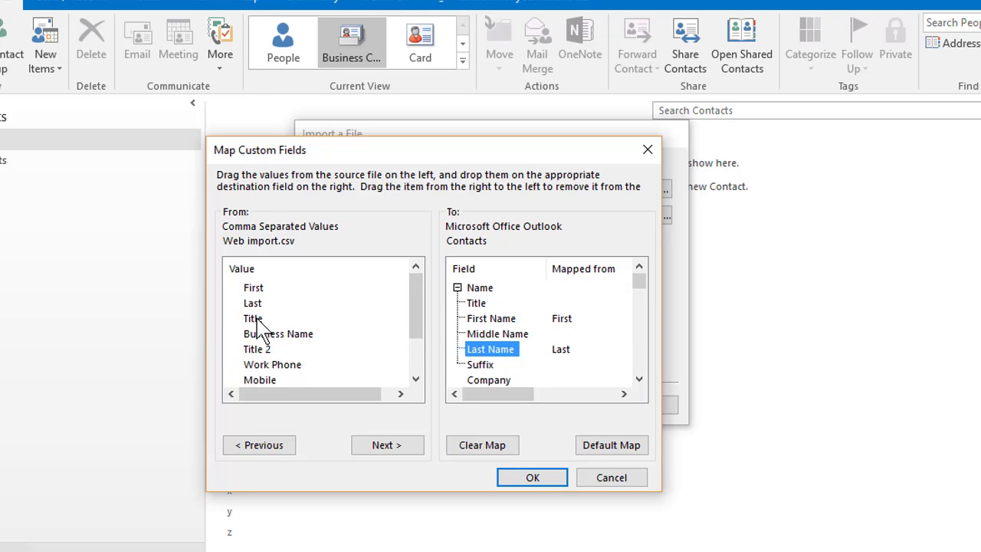
Map the CSV's Title column to the Title field instead of Middle Name
{"action": "left_click", "coordinate": [254, 317]}
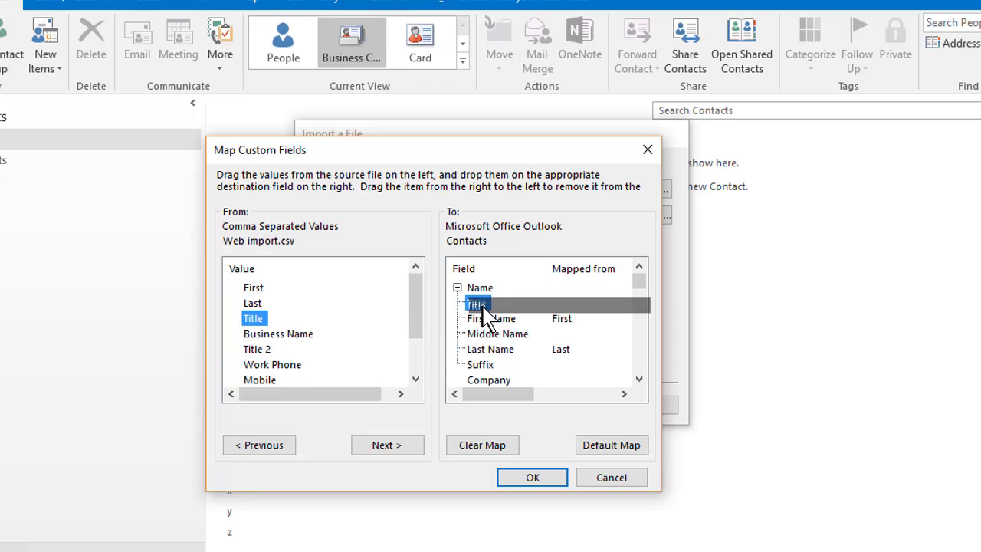
{"action": "left_click", "coordinate": [497, 334]}
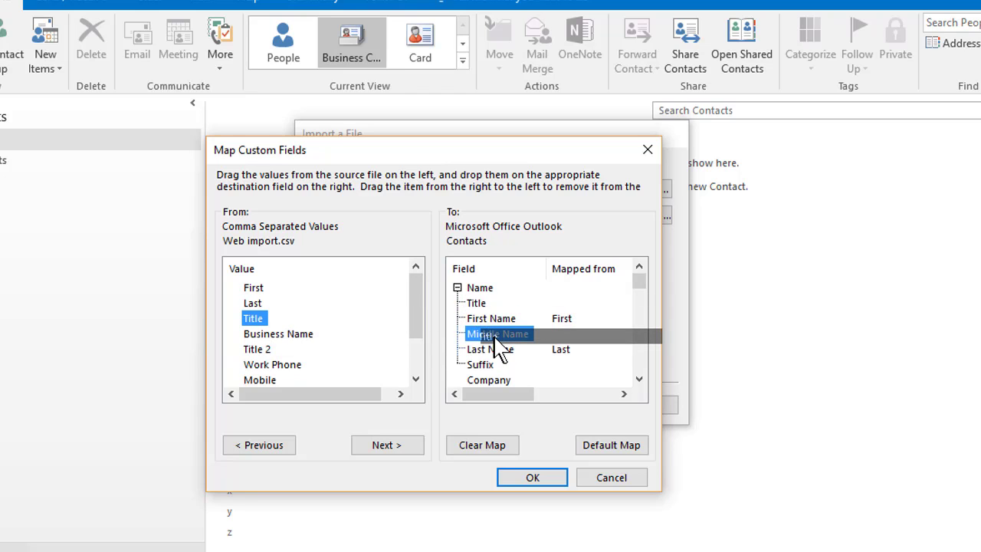
{"action": "left_click_drag", "start_coordinate": [255, 318], "coordinate": [497, 334]}
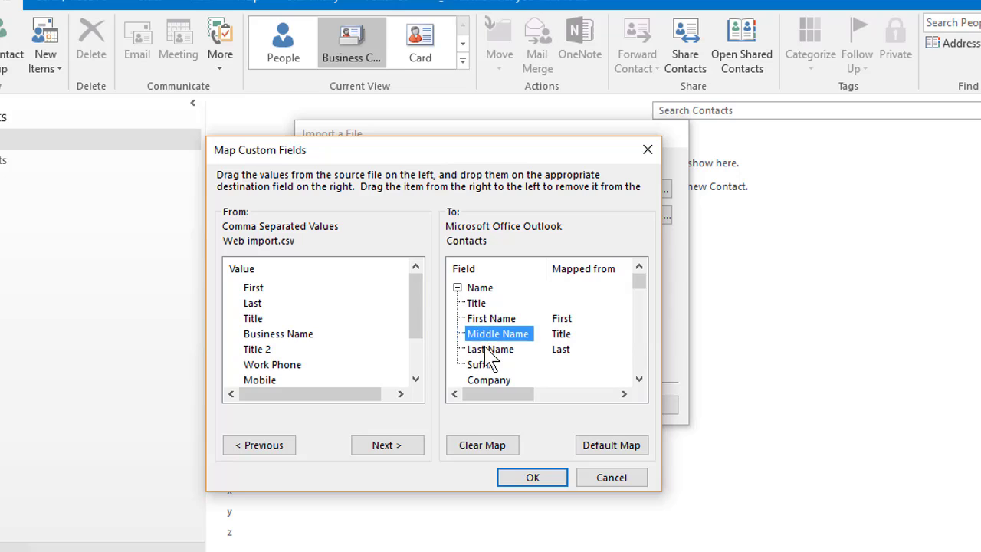
{"action": "mouse_move", "coordinate": [344, 340]}
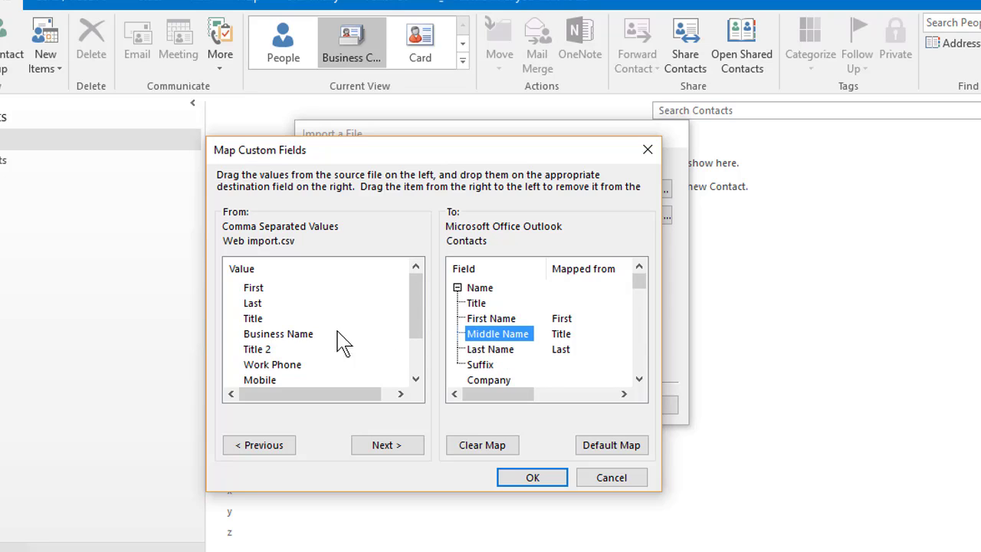
{"action": "left_click_drag", "start_coordinate": [253, 318], "coordinate": [345, 334]}
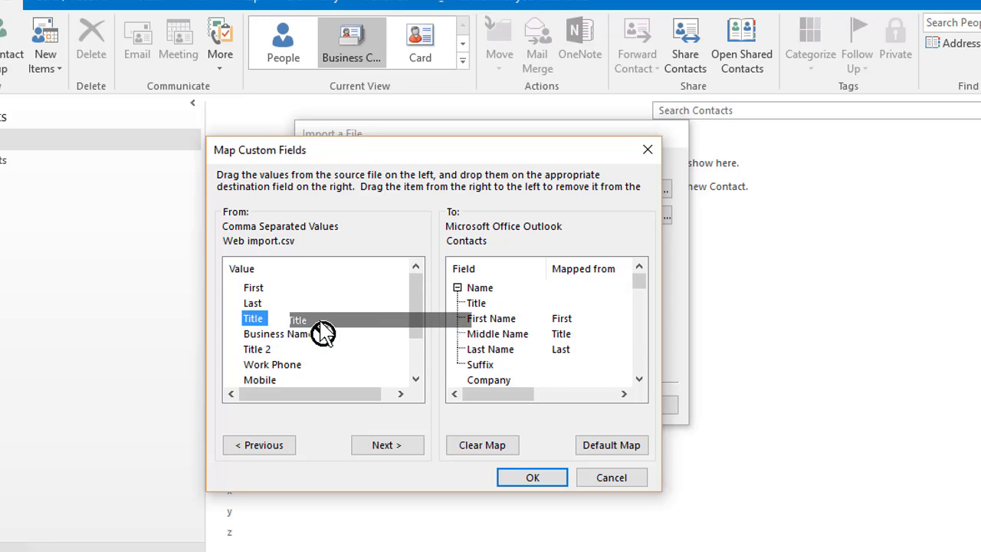
{"action": "left_click_drag", "start_coordinate": [254, 318], "coordinate": [478, 306]}
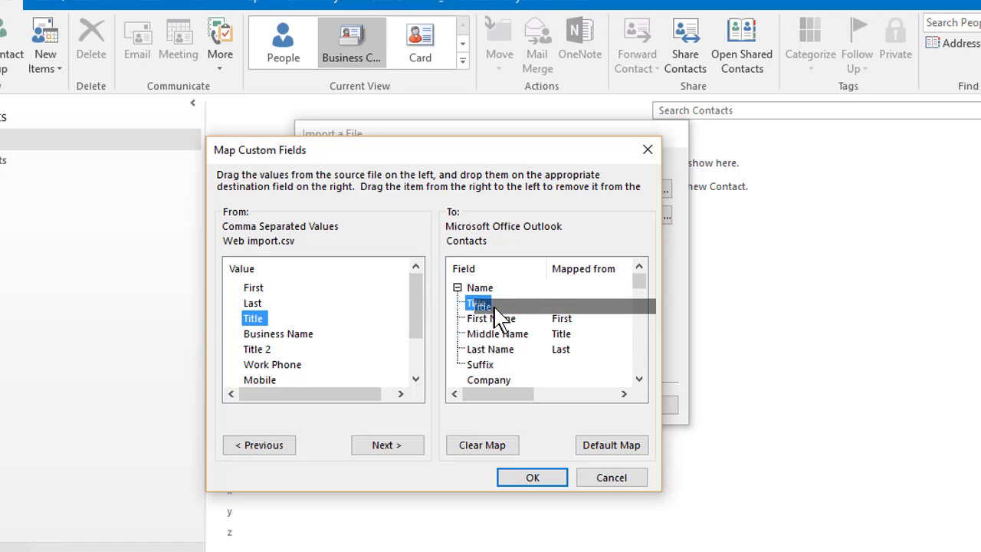
{"action": "scroll", "scroll_direction": "down", "scroll_amount": 3}
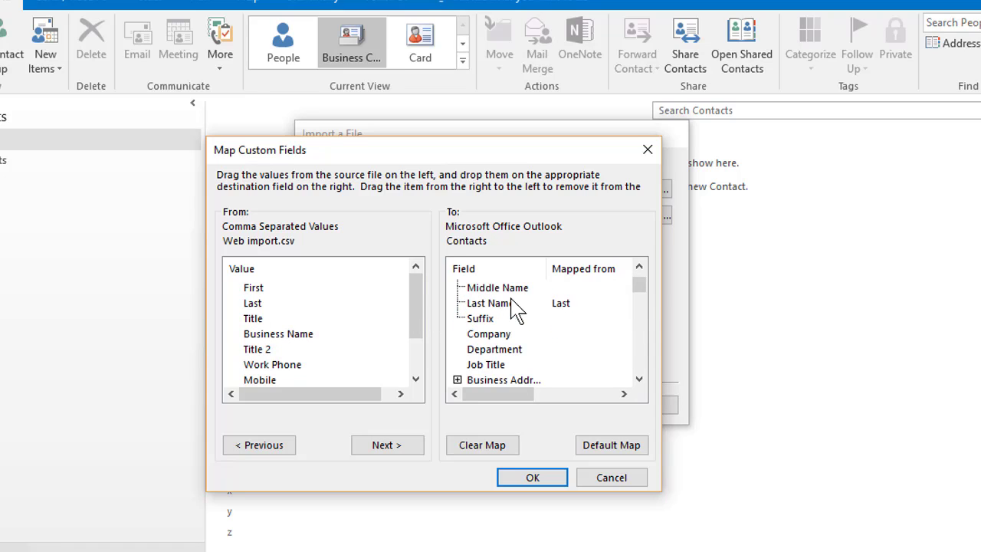
Map Business Name to Company and Title 2 to Job Title
{"action": "left_click", "coordinate": [489, 335]}
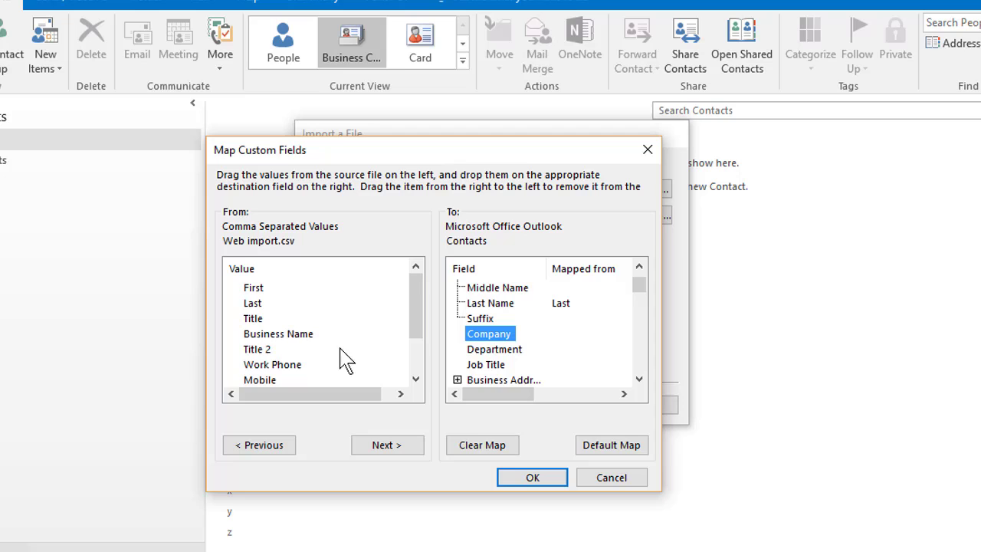
{"action": "left_click_drag", "start_coordinate": [279, 335], "coordinate": [467, 335]}
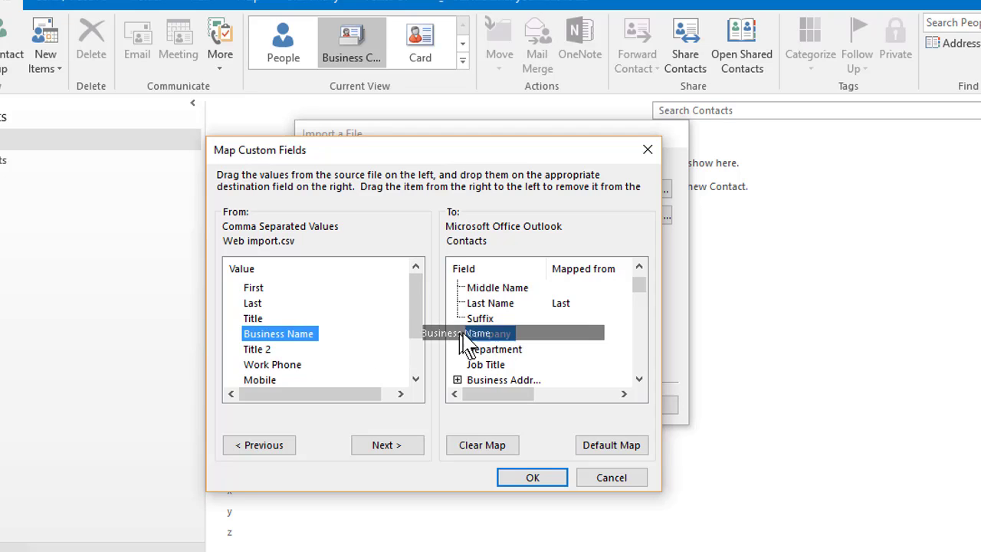
{"action": "left_click_drag", "start_coordinate": [279, 334], "coordinate": [488, 334]}
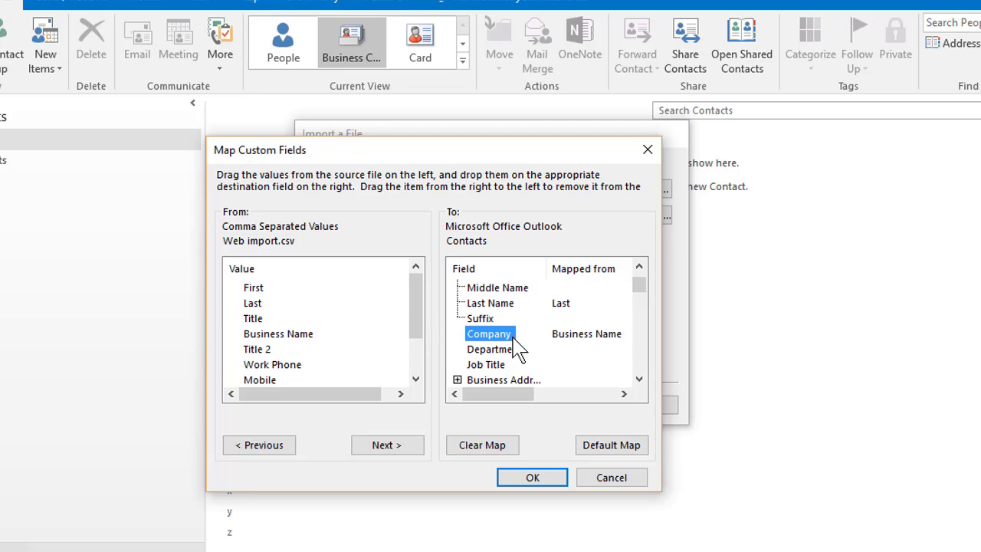
{"action": "mouse_move", "coordinate": [269, 358]}
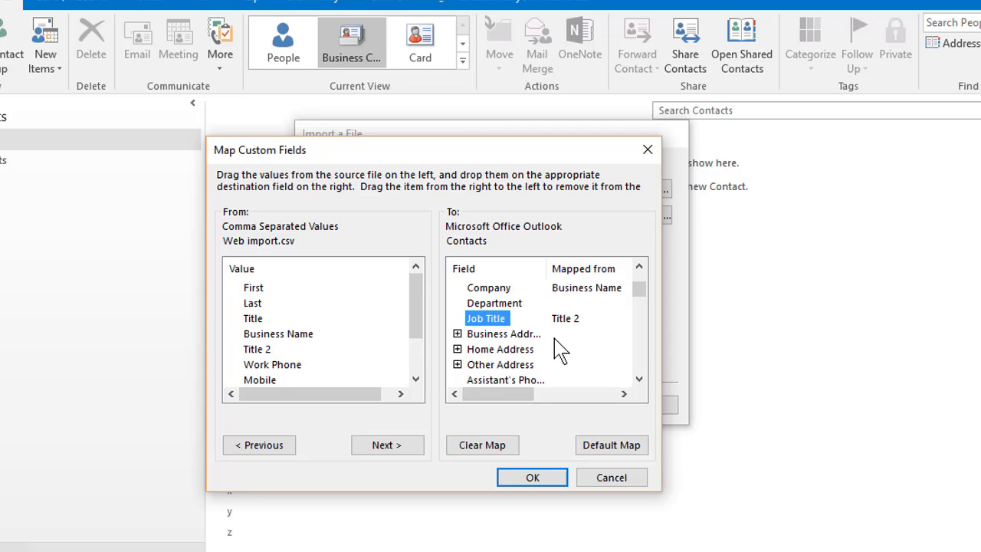
{"action": "scroll", "scroll_direction": "down", "scroll_amount": 3}
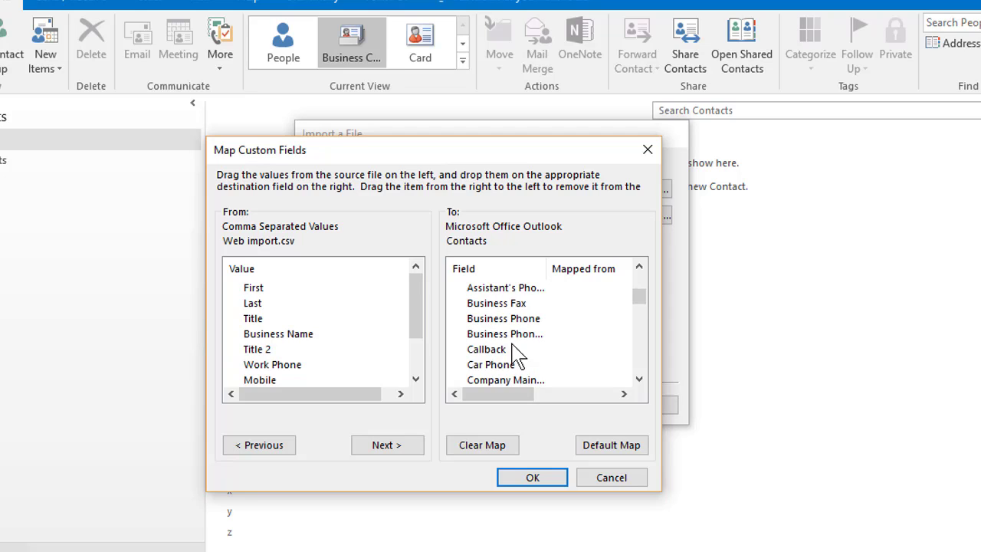
{"action": "mouse_move", "coordinate": [322, 350]}
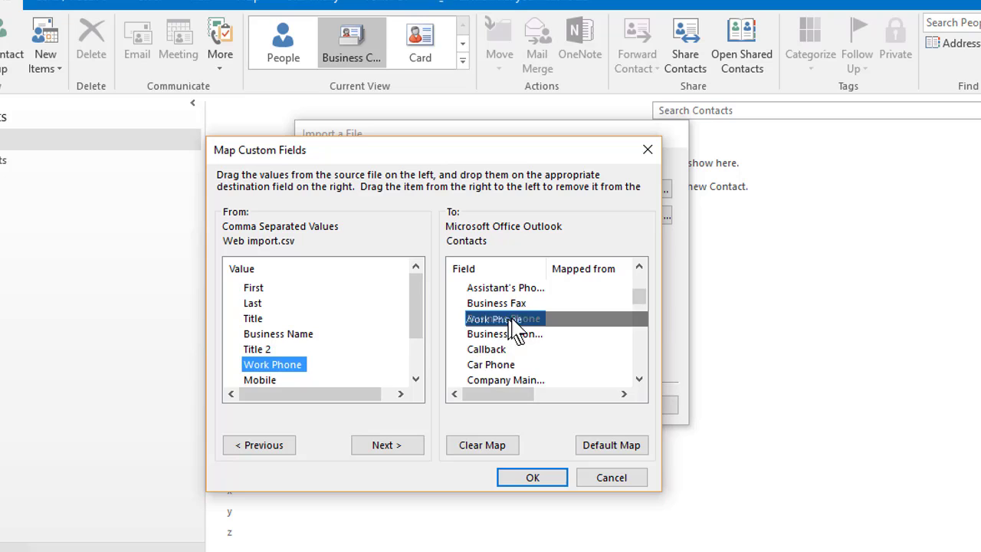
Map Work Phone to Business Phone and browse further down the contact field list
{"action": "left_click_drag", "start_coordinate": [273, 364], "coordinate": [503, 317]}
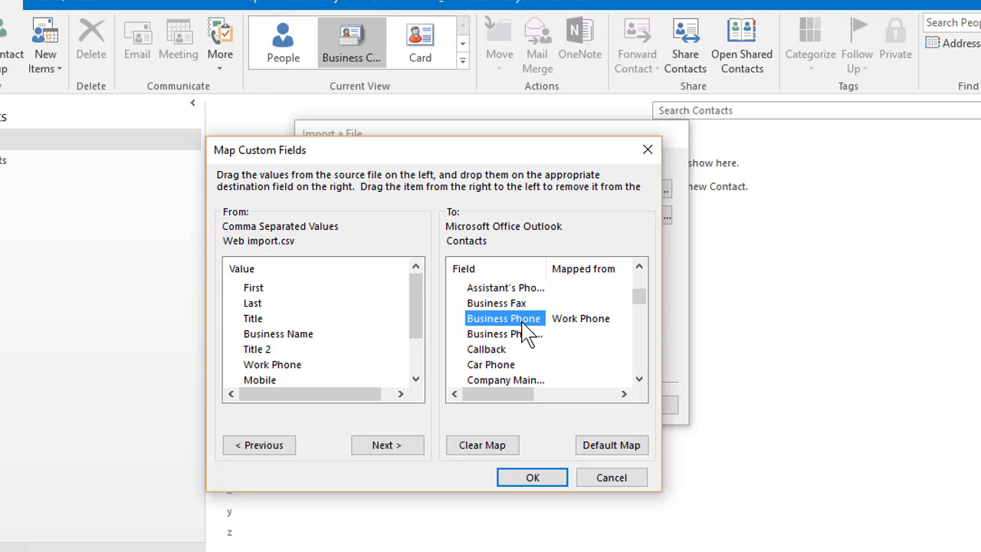
{"action": "scroll", "scroll_direction": "down", "scroll_amount": 3}
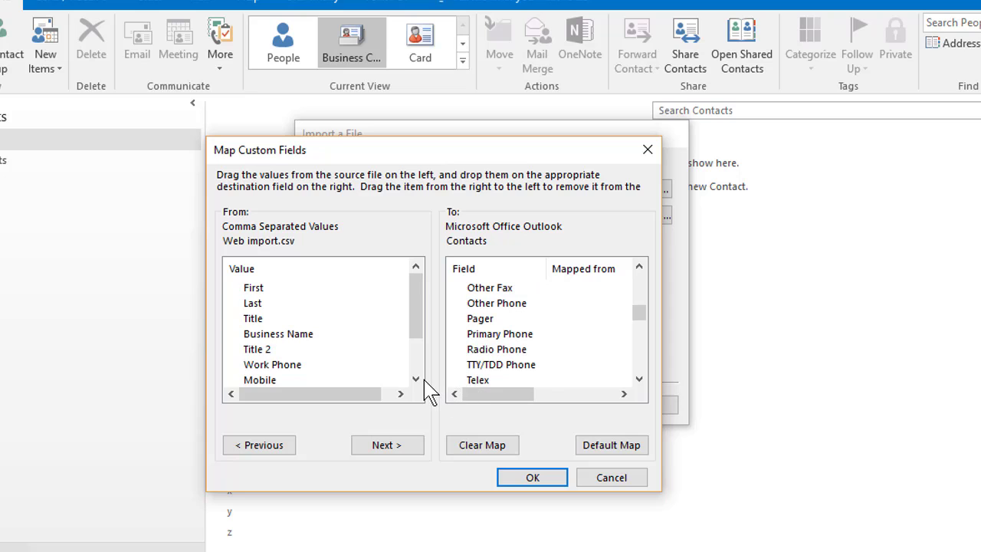
{"action": "mouse_move", "coordinate": [525, 345]}
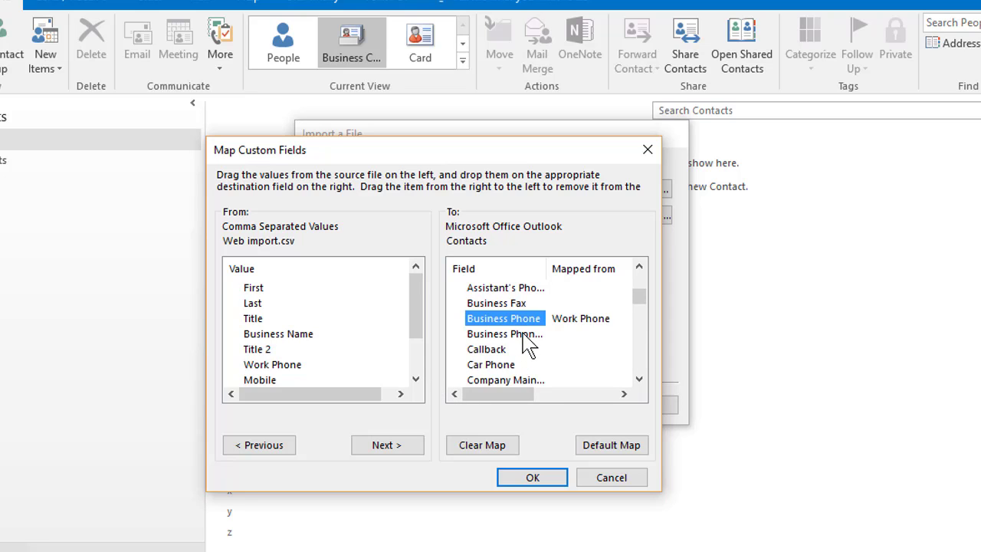
{"action": "scroll", "scroll_direction": "down", "scroll_amount": 3}
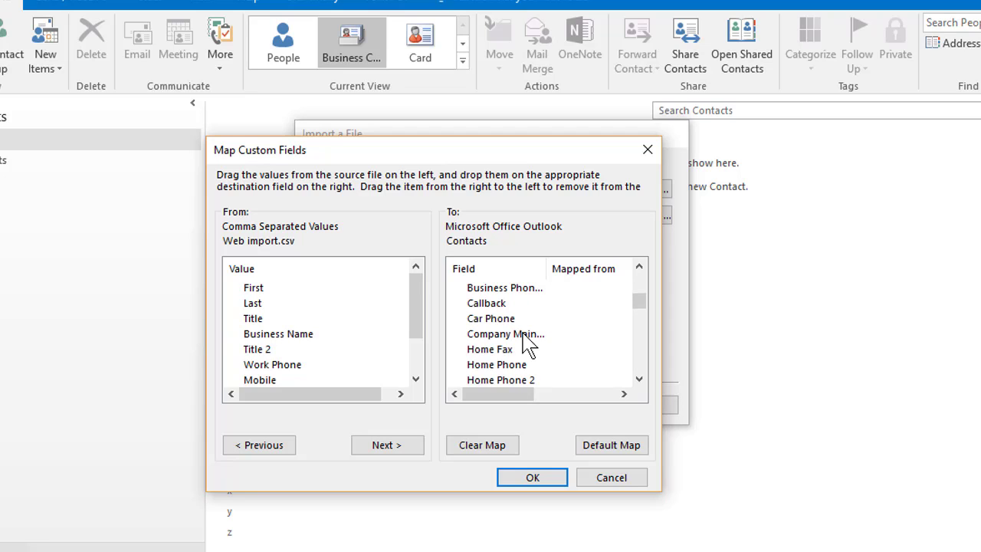
{"action": "scroll", "scroll_direction": "down", "scroll_amount": 3}
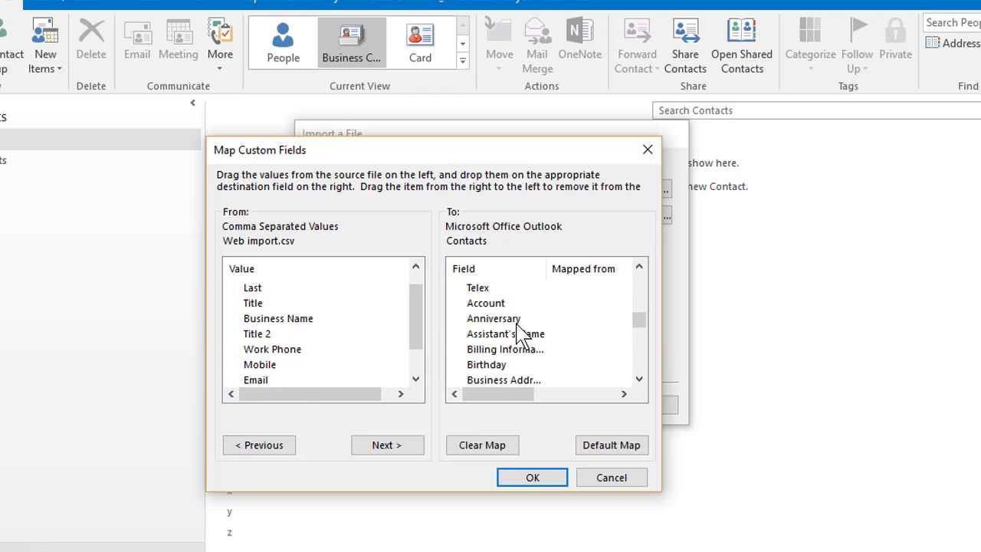
Map the Email column to the E-mail Address field in the E-mail group
{"action": "scroll", "scroll_direction": "down", "scroll_amount": 3}
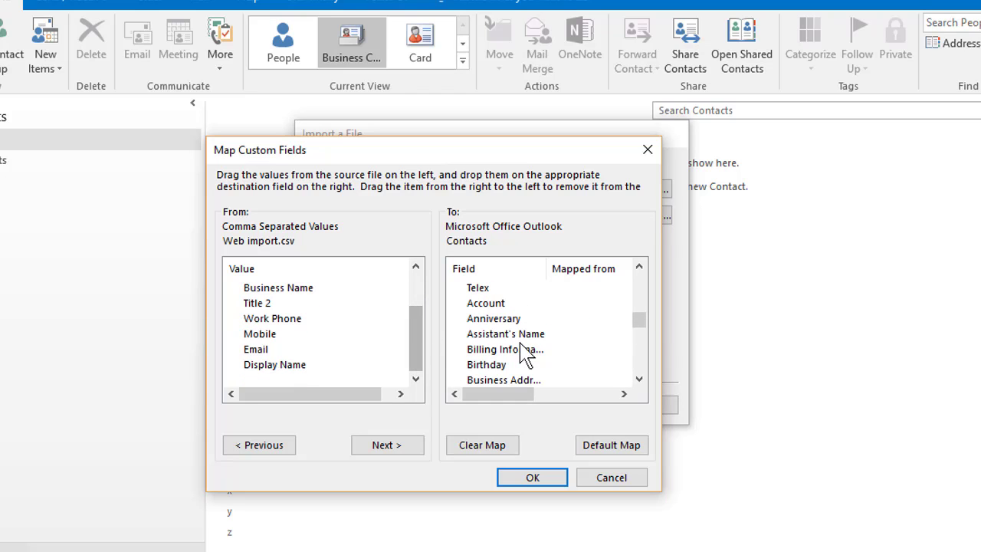
{"action": "scroll", "scroll_direction": "down", "scroll_amount": 3}
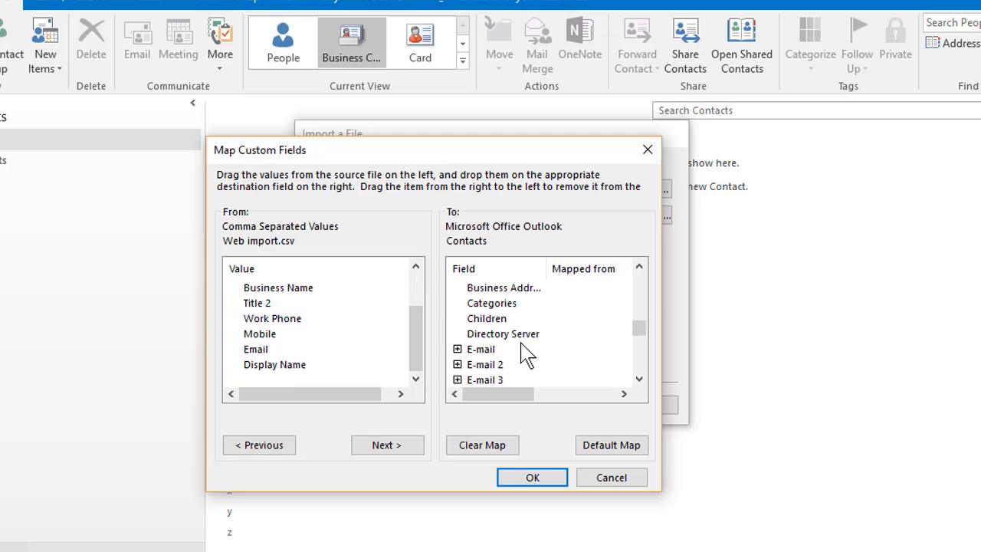
{"action": "scroll", "scroll_direction": "down", "scroll_amount": 3}
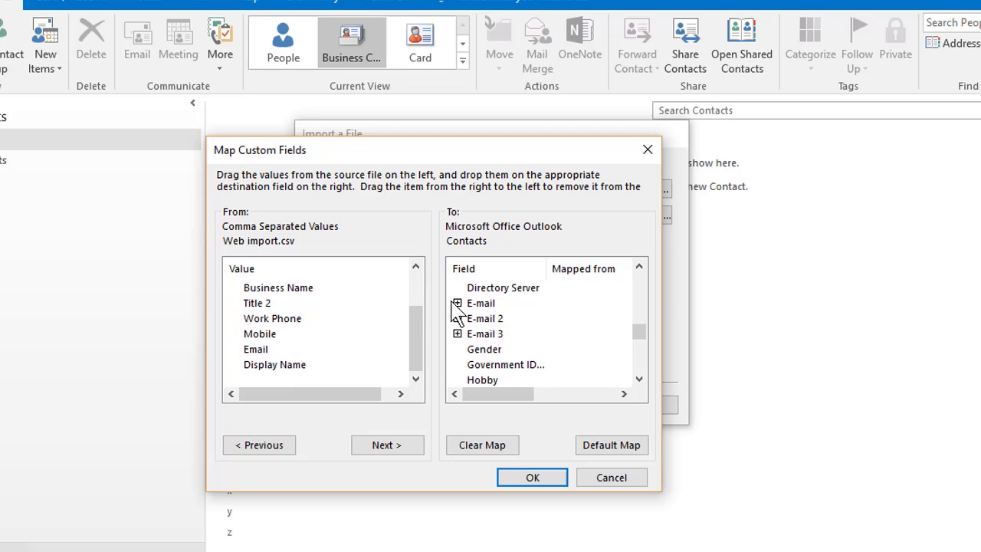
{"action": "left_click", "coordinate": [457, 304]}
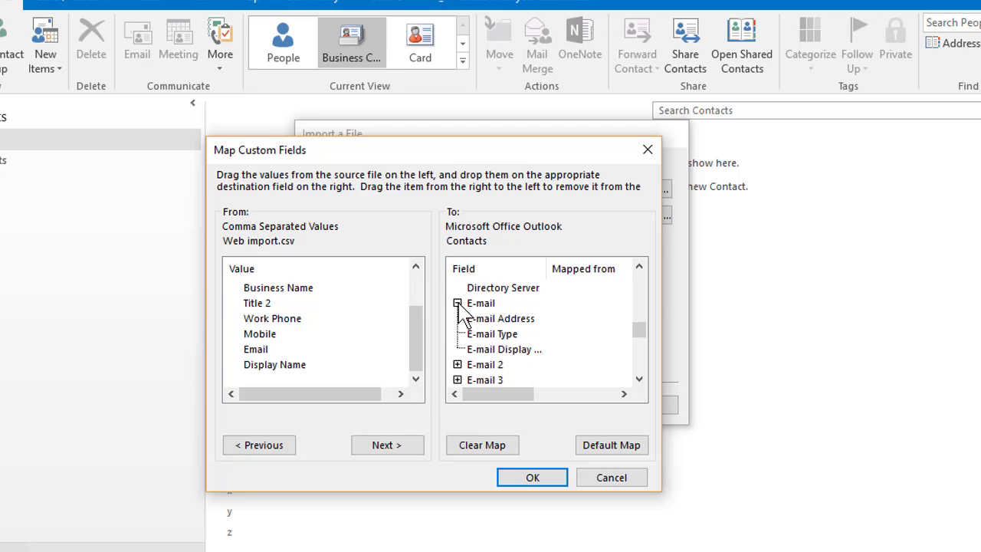
{"action": "left_click_drag", "start_coordinate": [254, 350], "coordinate": [386, 353]}
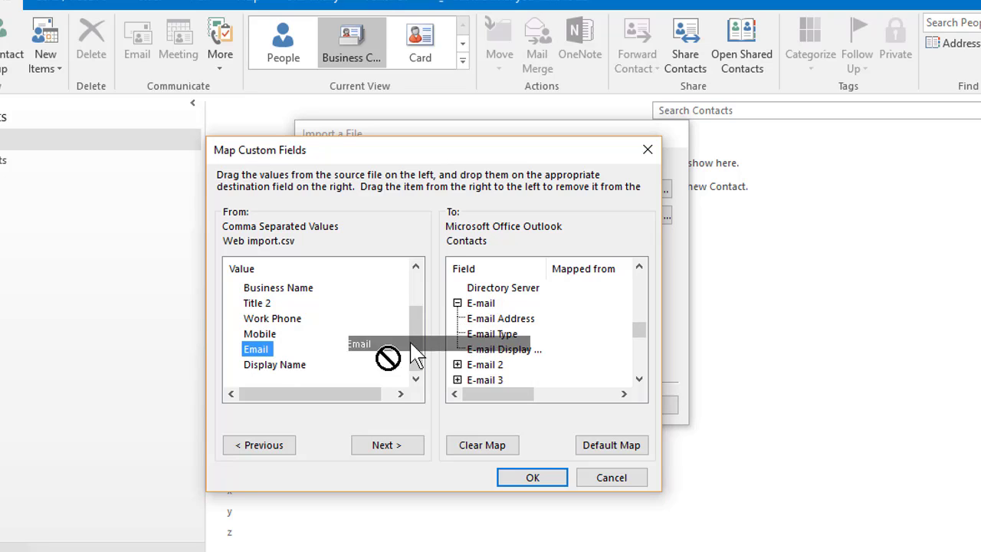
{"action": "left_click_drag", "start_coordinate": [257, 349], "coordinate": [500, 318]}
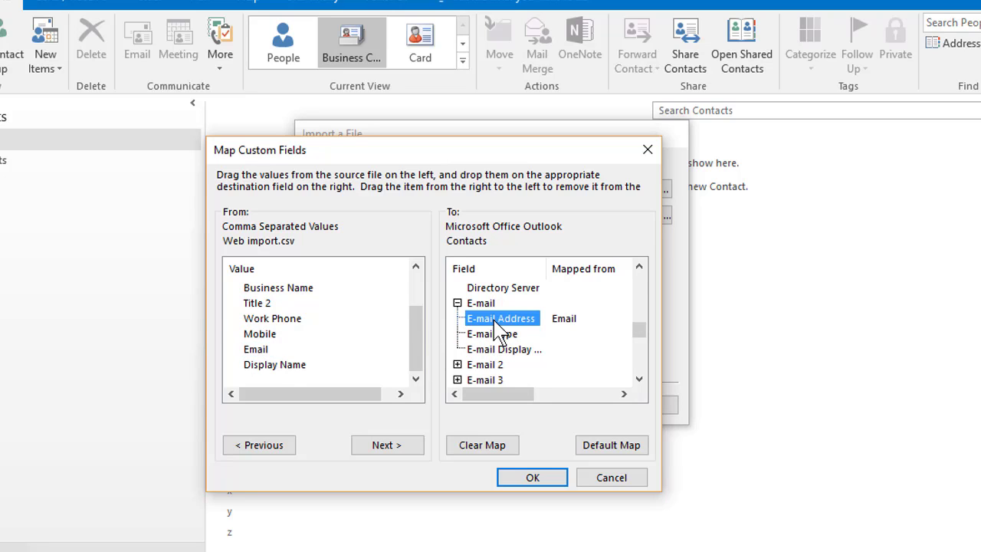
{"action": "mouse_move", "coordinate": [305, 372]}
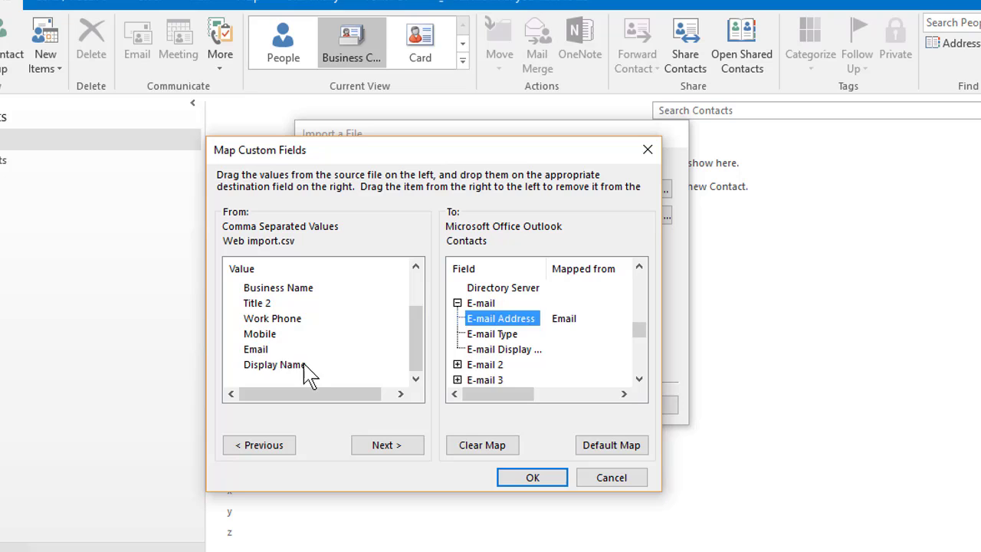
Map Display Name to E-mail Display As and accept the custom field mapping
{"action": "left_click_drag", "start_coordinate": [276, 365], "coordinate": [503, 350]}
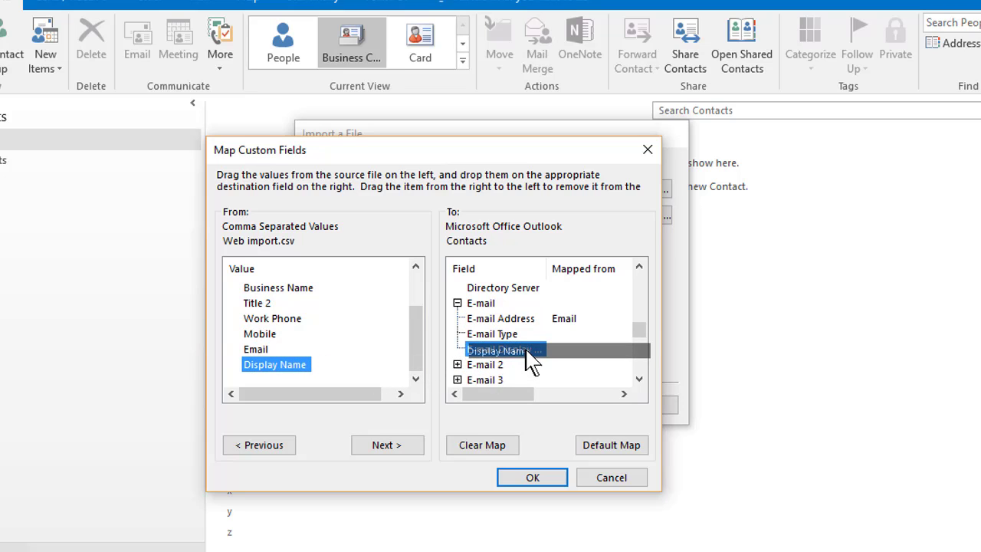
{"action": "left_click_drag", "start_coordinate": [275, 365], "coordinate": [505, 350]}
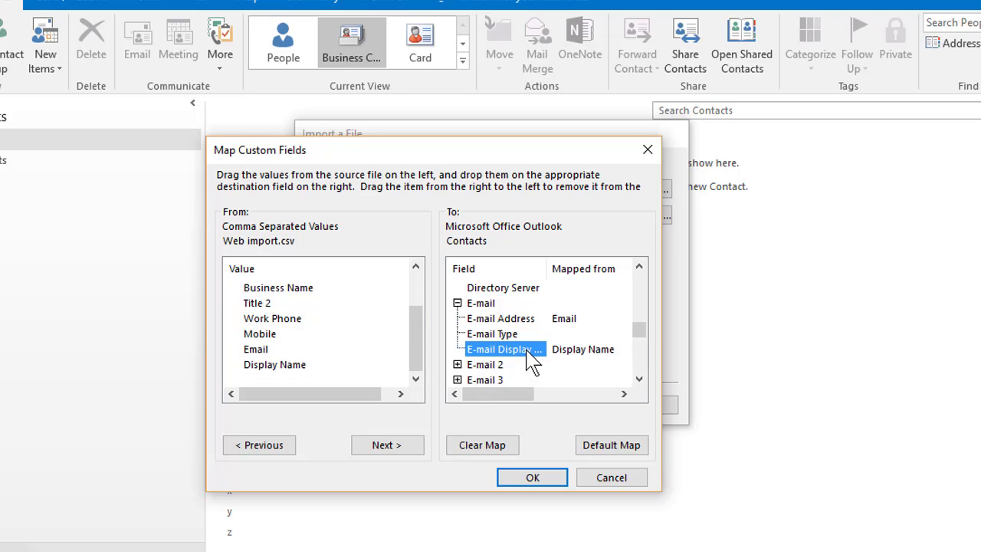
{"action": "left_click", "coordinate": [532, 476]}
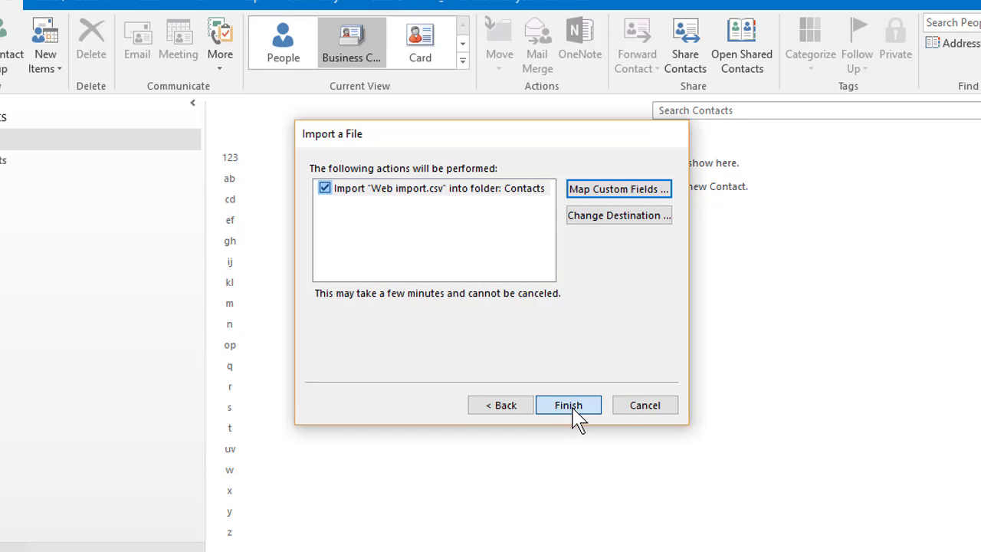
Finish the import of Web import.csv into the Contacts folder
{"action": "left_click", "coordinate": [567, 405]}
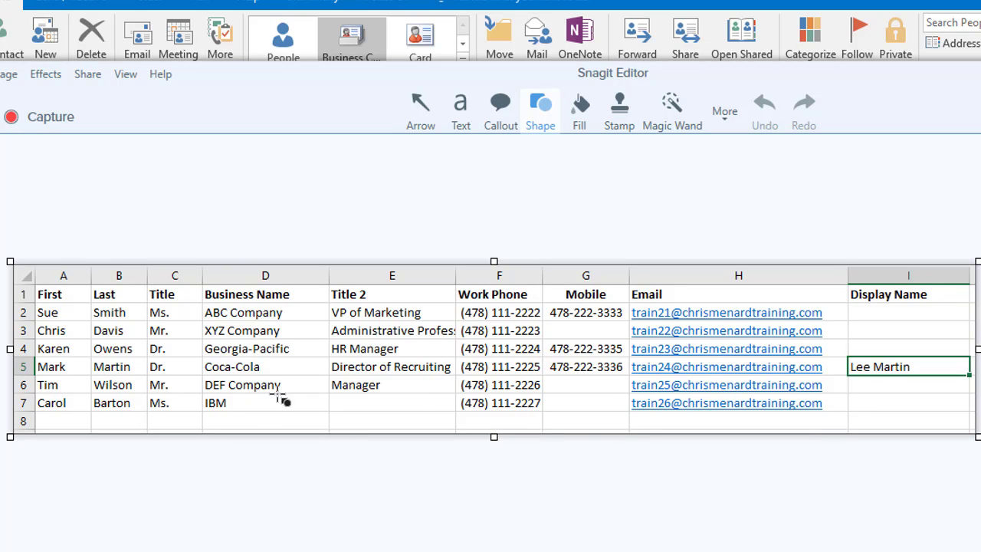
{"action": "mouse_move", "coordinate": [73, 366]}
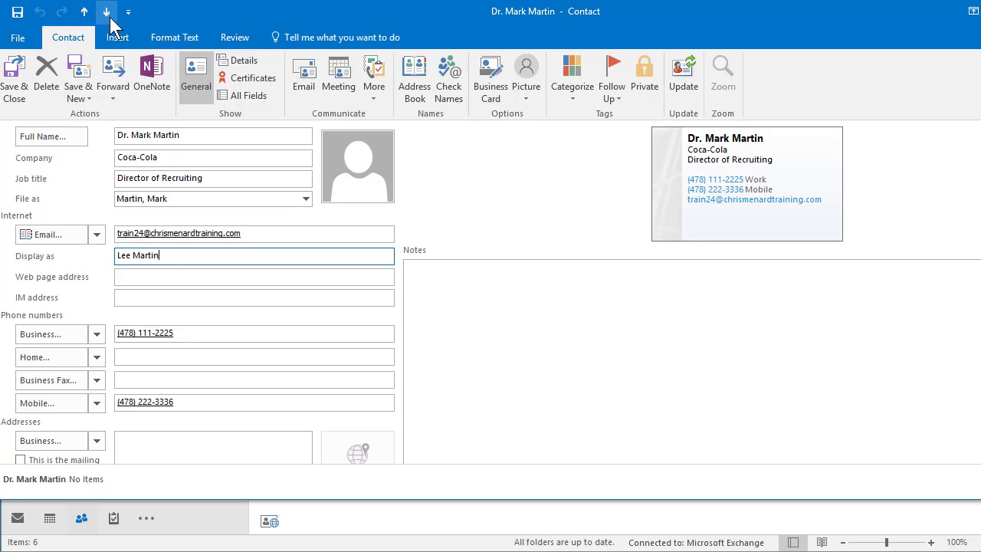
Step through the next imported contacts after checking the Coca-Cola contact's display name
{"action": "left_click", "coordinate": [107, 12]}
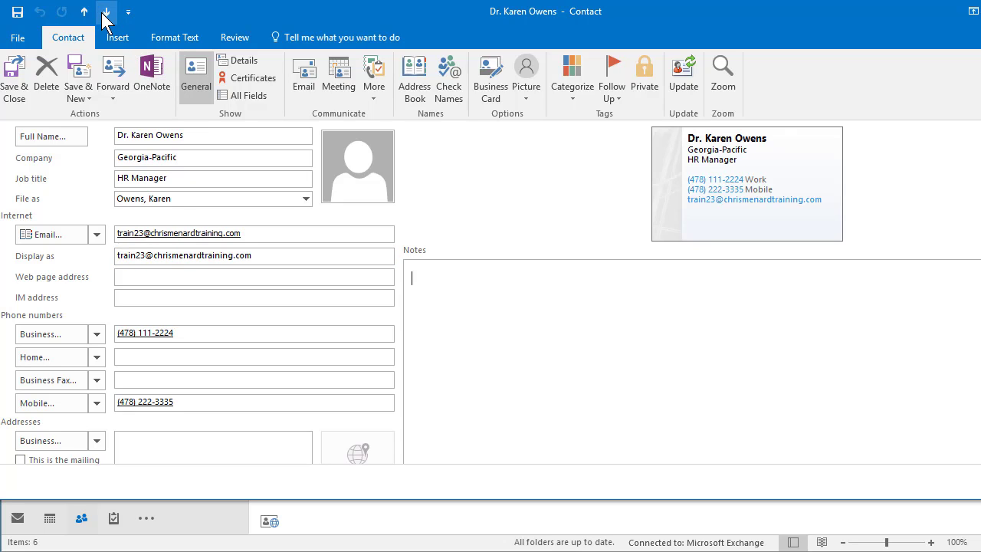
{"action": "left_click", "coordinate": [106, 12]}
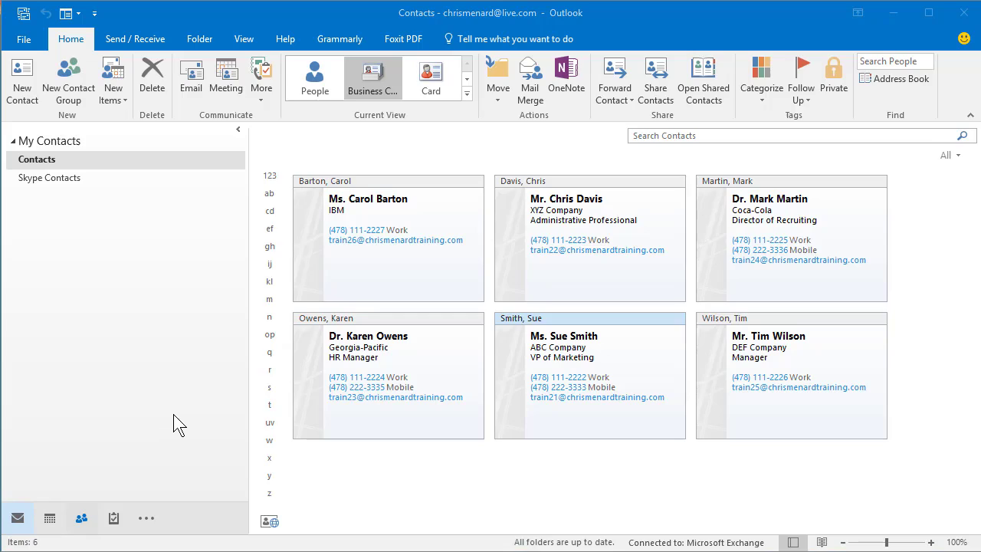
Start a new email to the imported ABC Company contact
{"action": "left_click", "coordinate": [598, 397]}
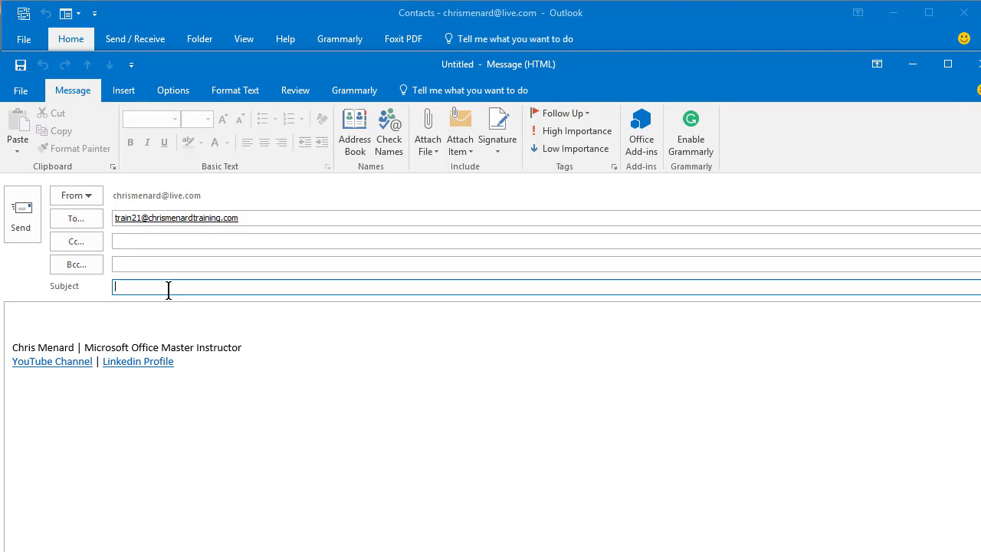
Send the message with subject 'test' and confirm, returning to the six contact cards
{"action": "type", "text": "test"}
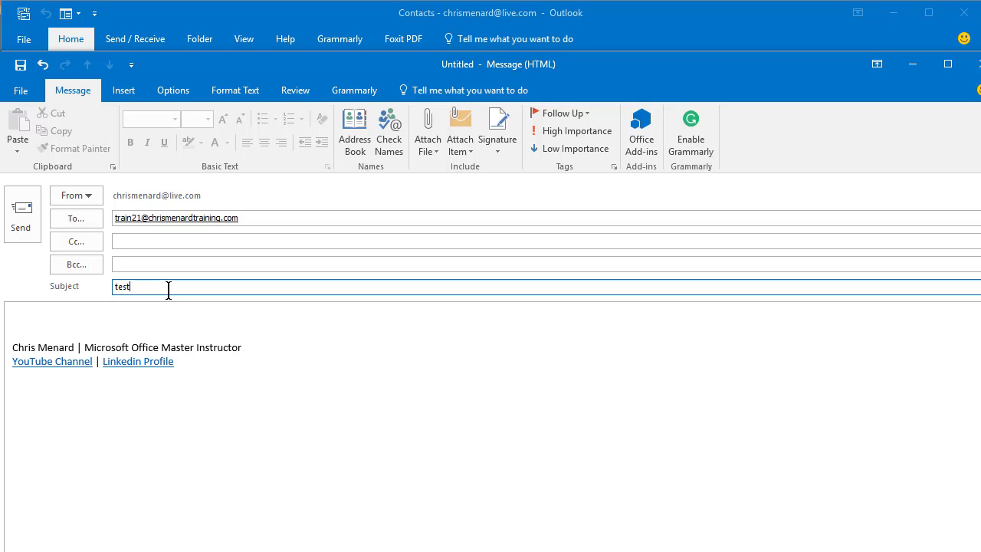
{"action": "key", "text": "ctrl+Return"}
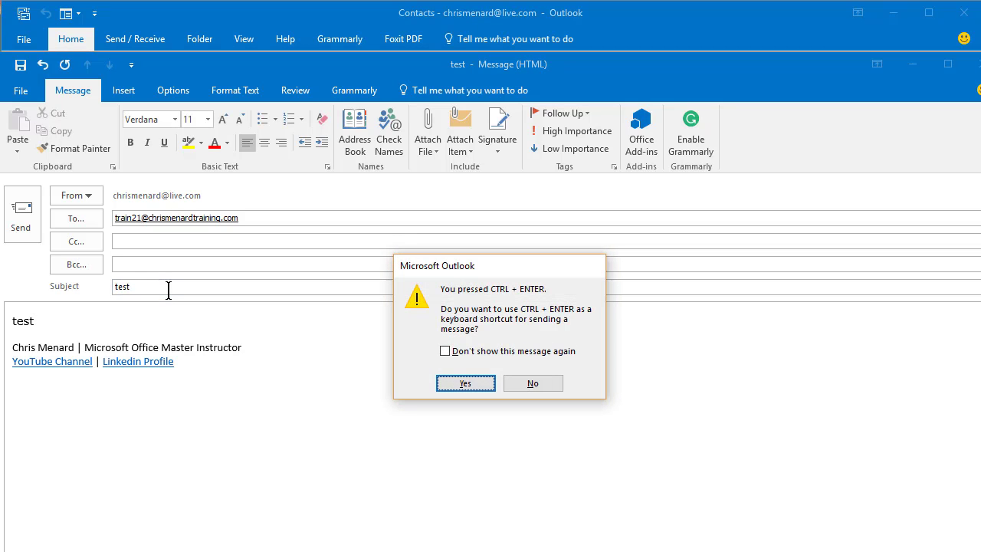
{"action": "left_click", "coordinate": [466, 383]}
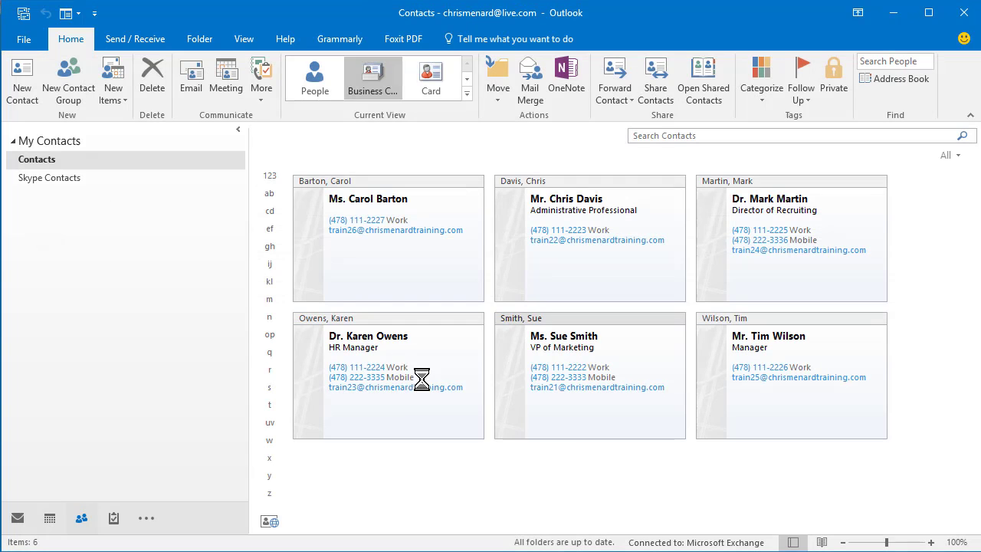